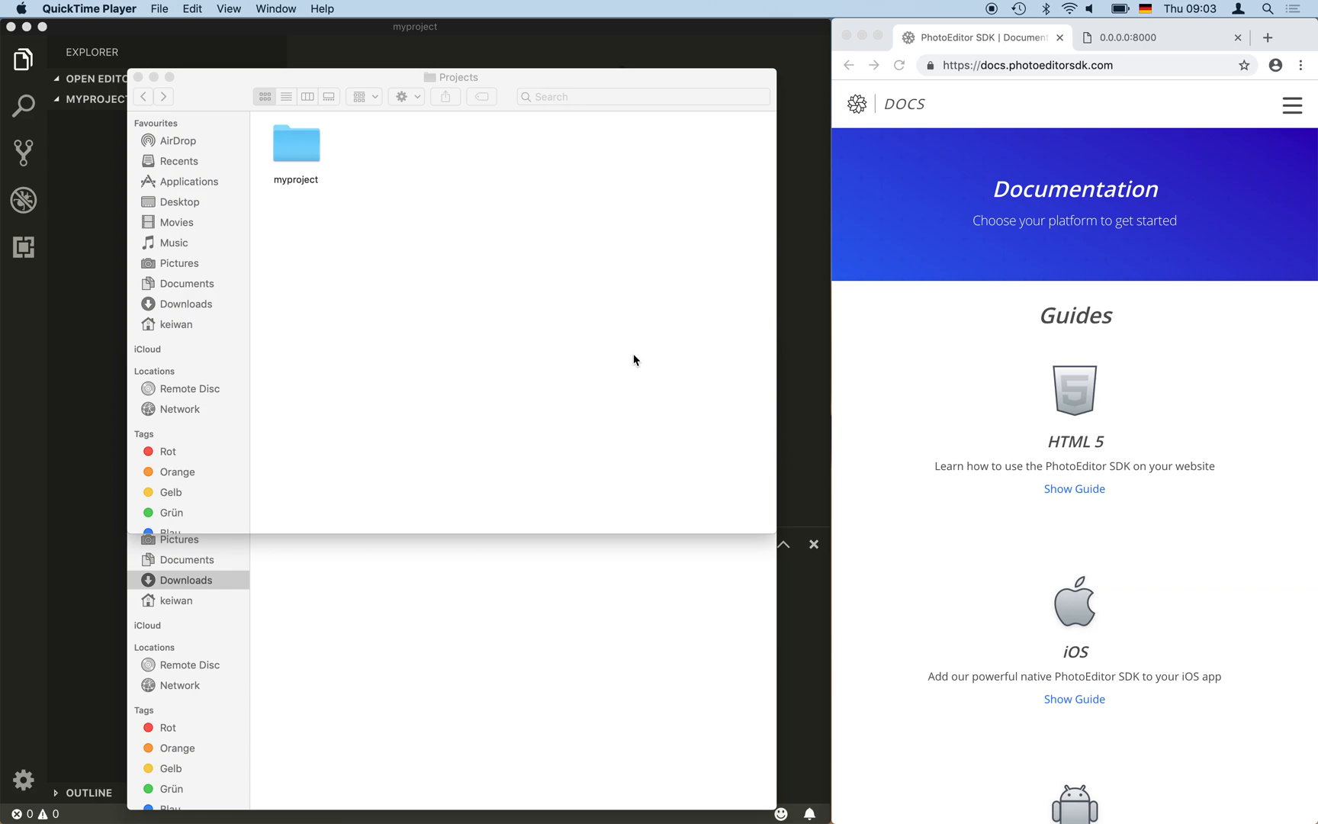
{"action": "mouse_move", "coordinate": [729, 365]}
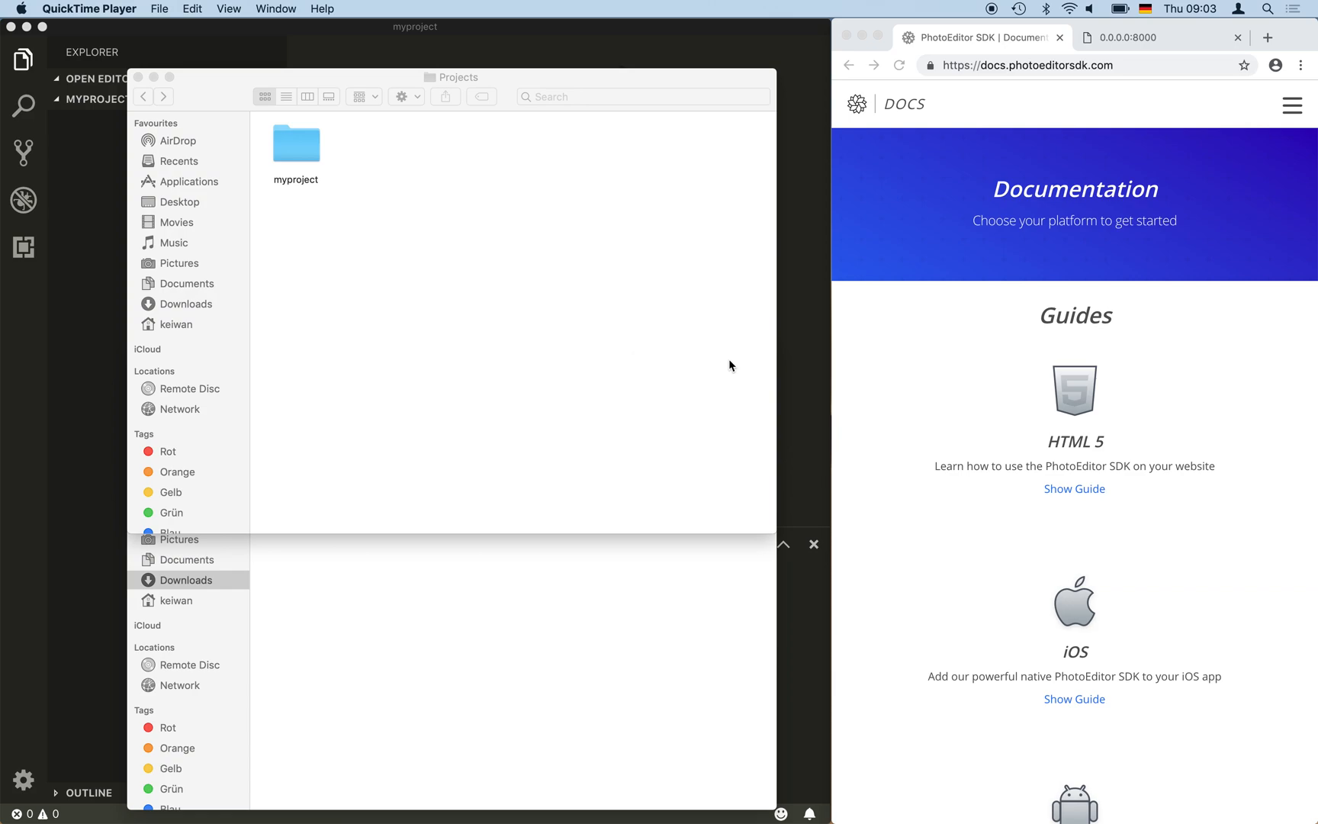
{"action": "mouse_move", "coordinate": [1023, 102]}
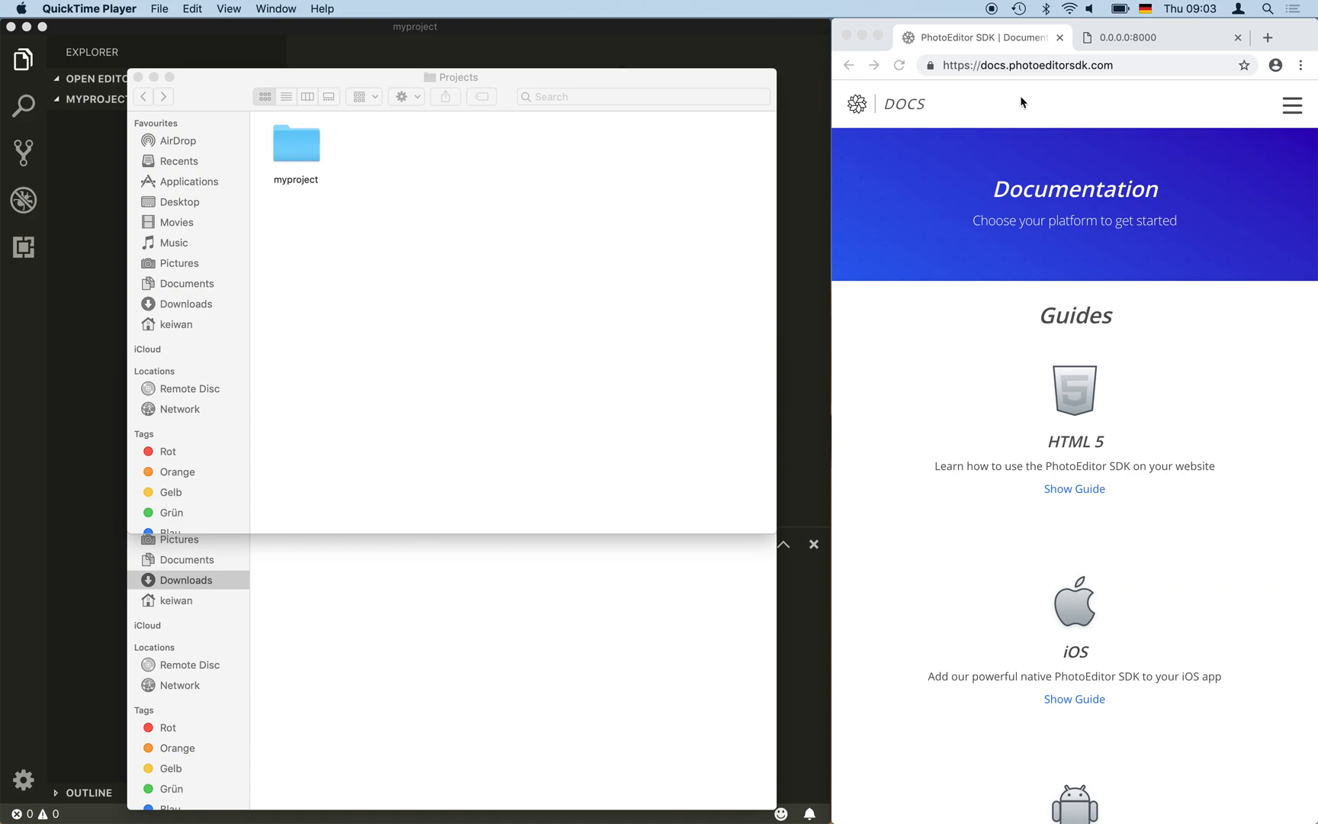
{"action": "mouse_move", "coordinate": [1059, 299]}
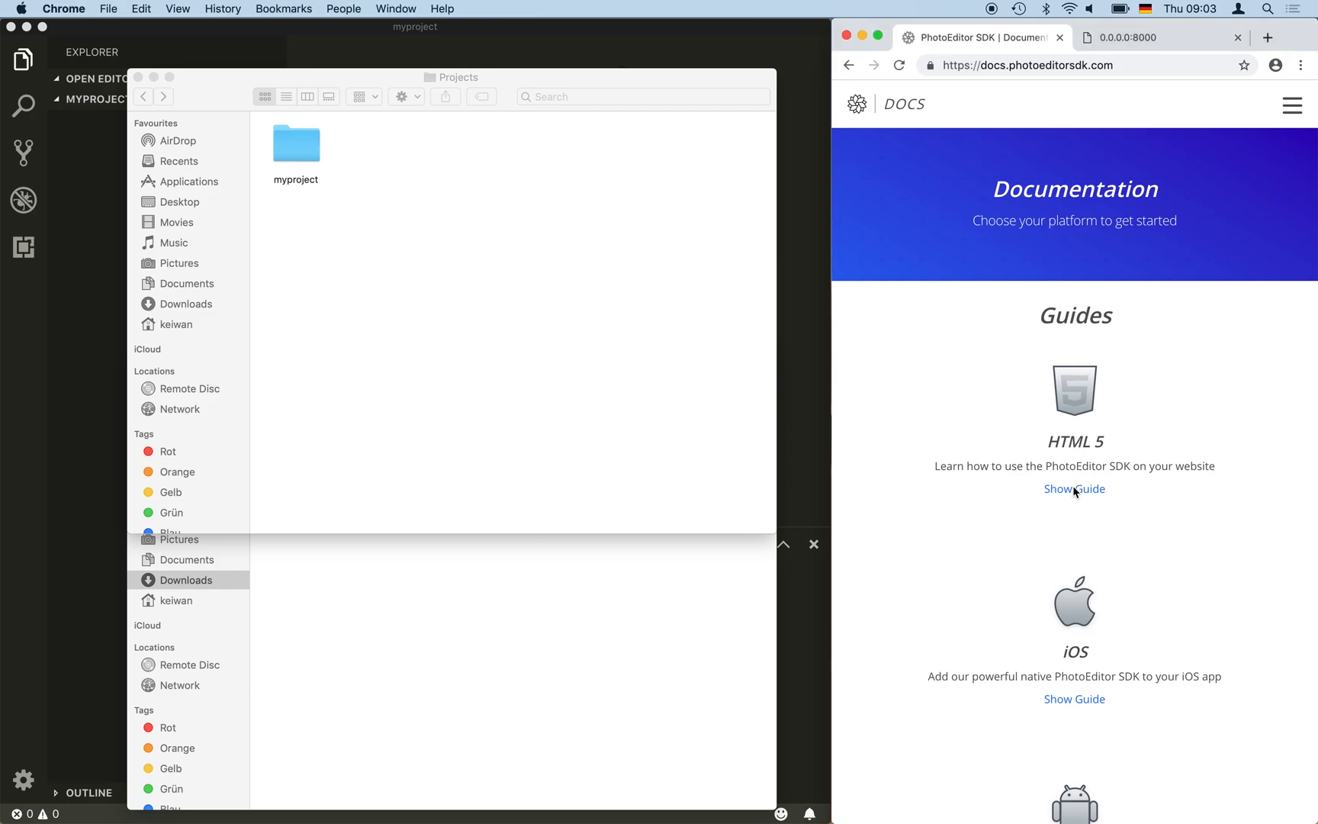
- Show the HTML 5 guide and reach its 'What you need' download and folder-structure section
{"action": "left_click", "coordinate": [1074, 488]}
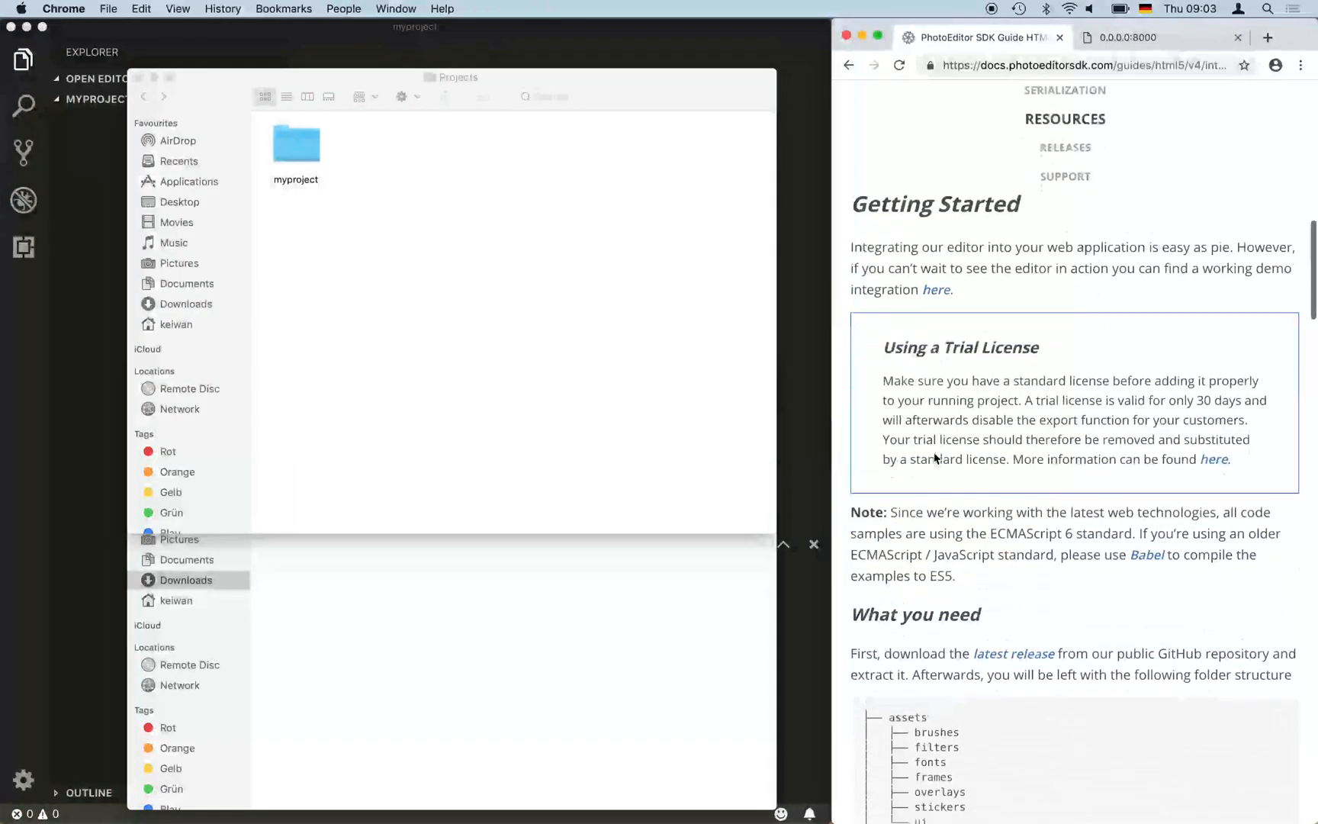
{"action": "scroll", "scroll_direction": "down", "scroll_amount": 3}
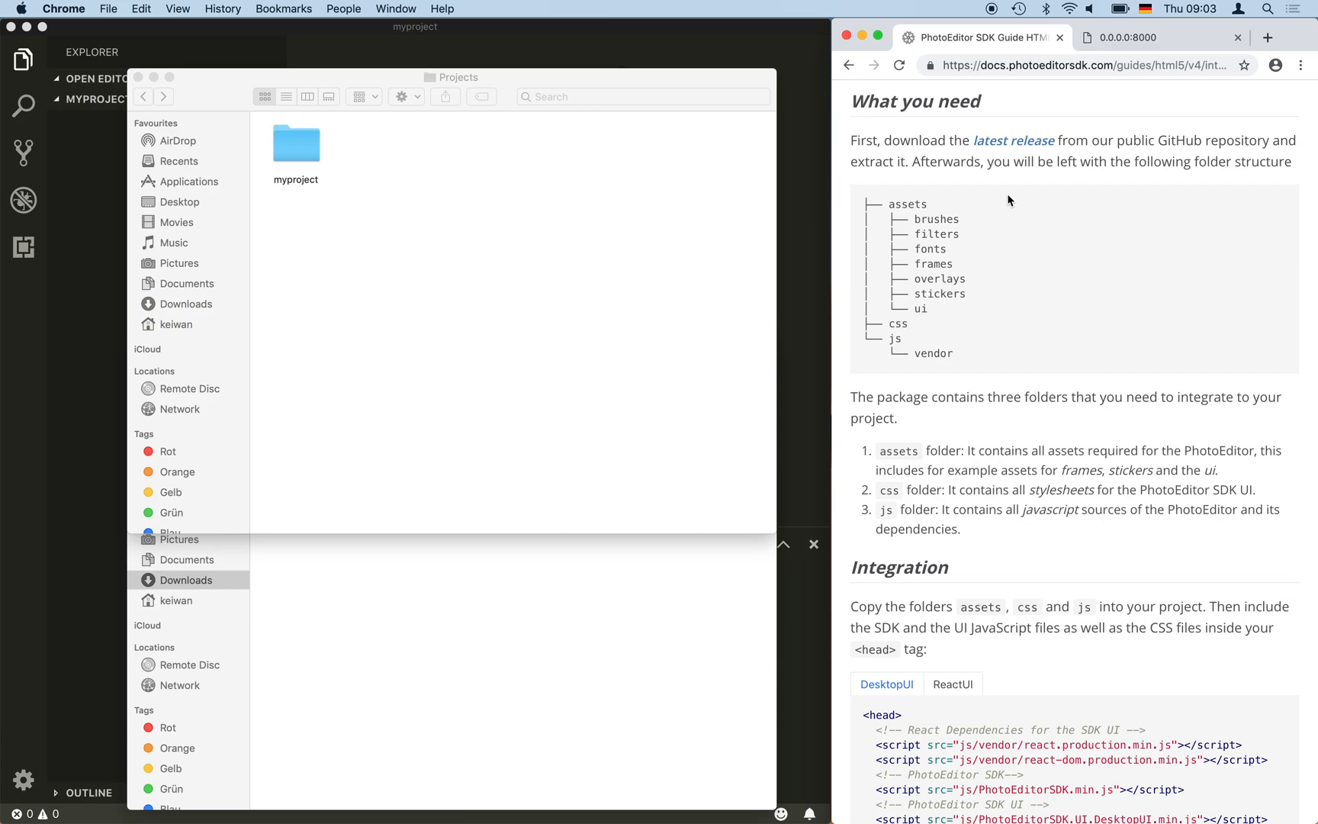
{"action": "mouse_move", "coordinate": [1013, 140]}
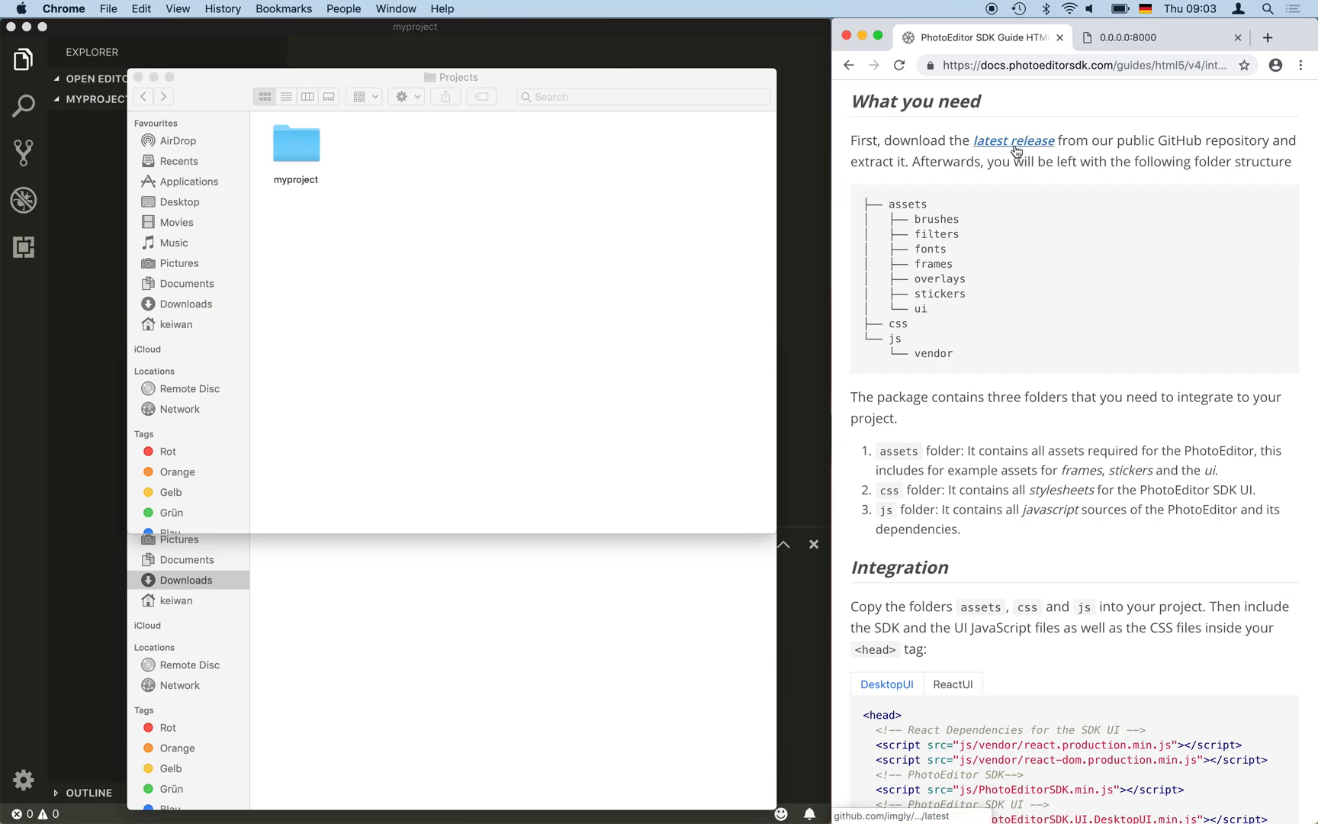
- Download the pesdk-html5-build 4.18.2 Source code (zip) from the latest release and enter myproject
{"action": "left_click", "coordinate": [1012, 140]}
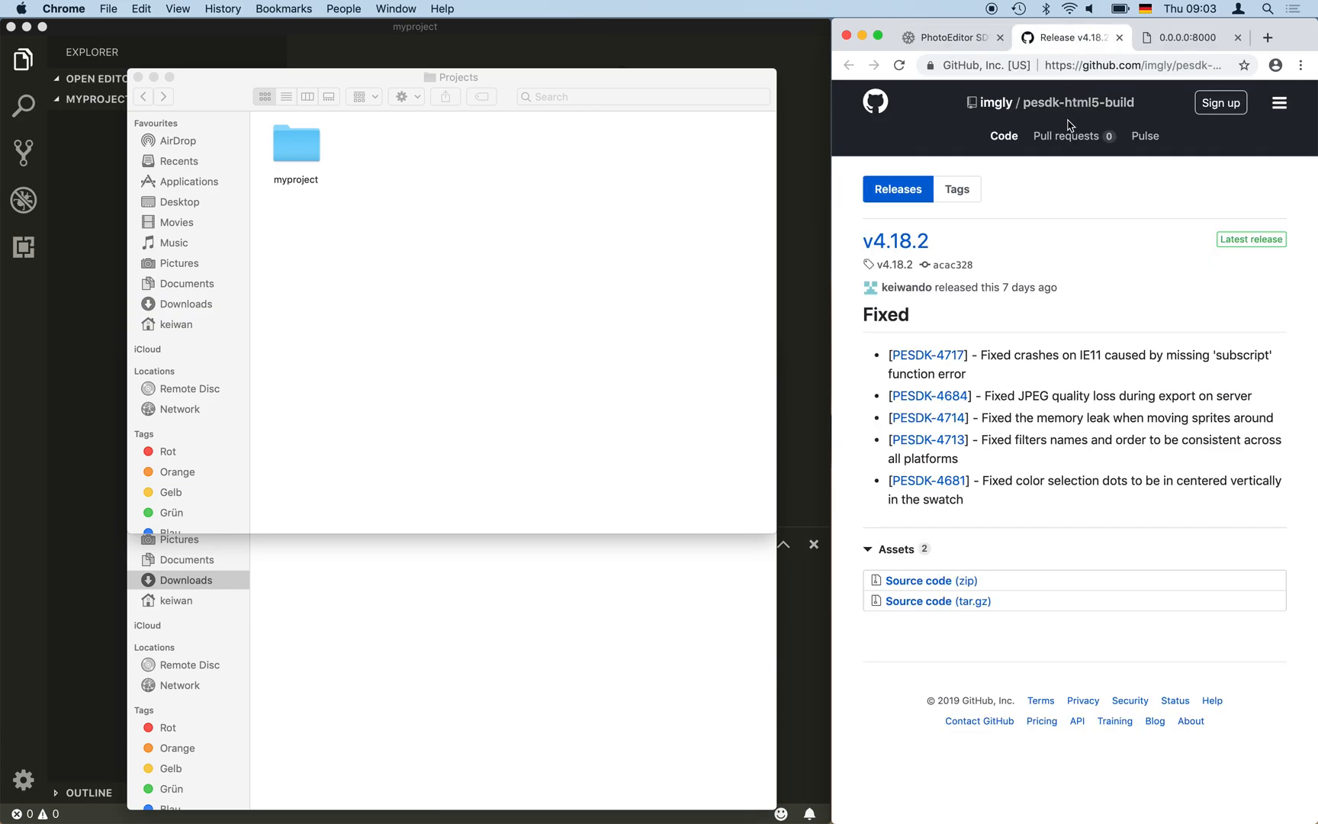
{"action": "left_click", "coordinate": [918, 580]}
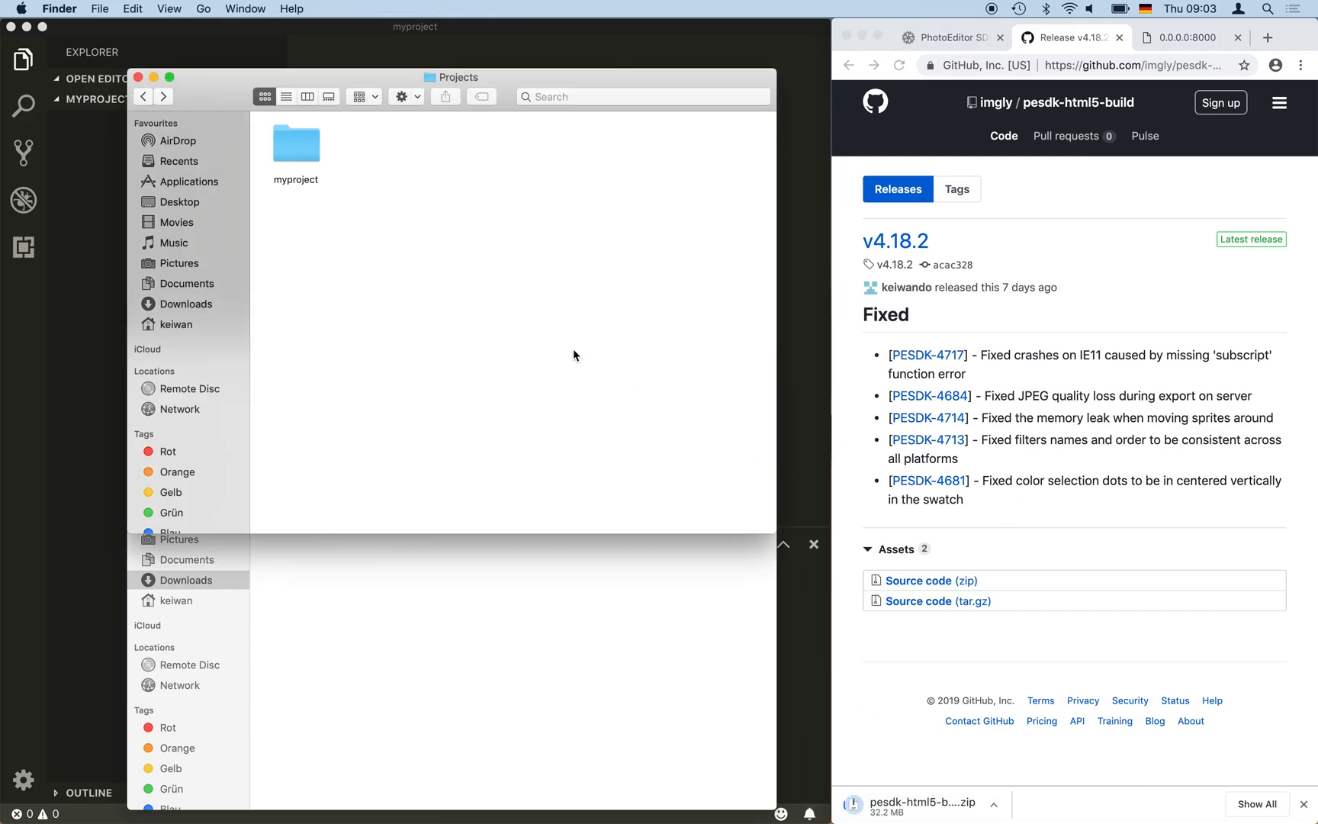
{"action": "mouse_move", "coordinate": [358, 211]}
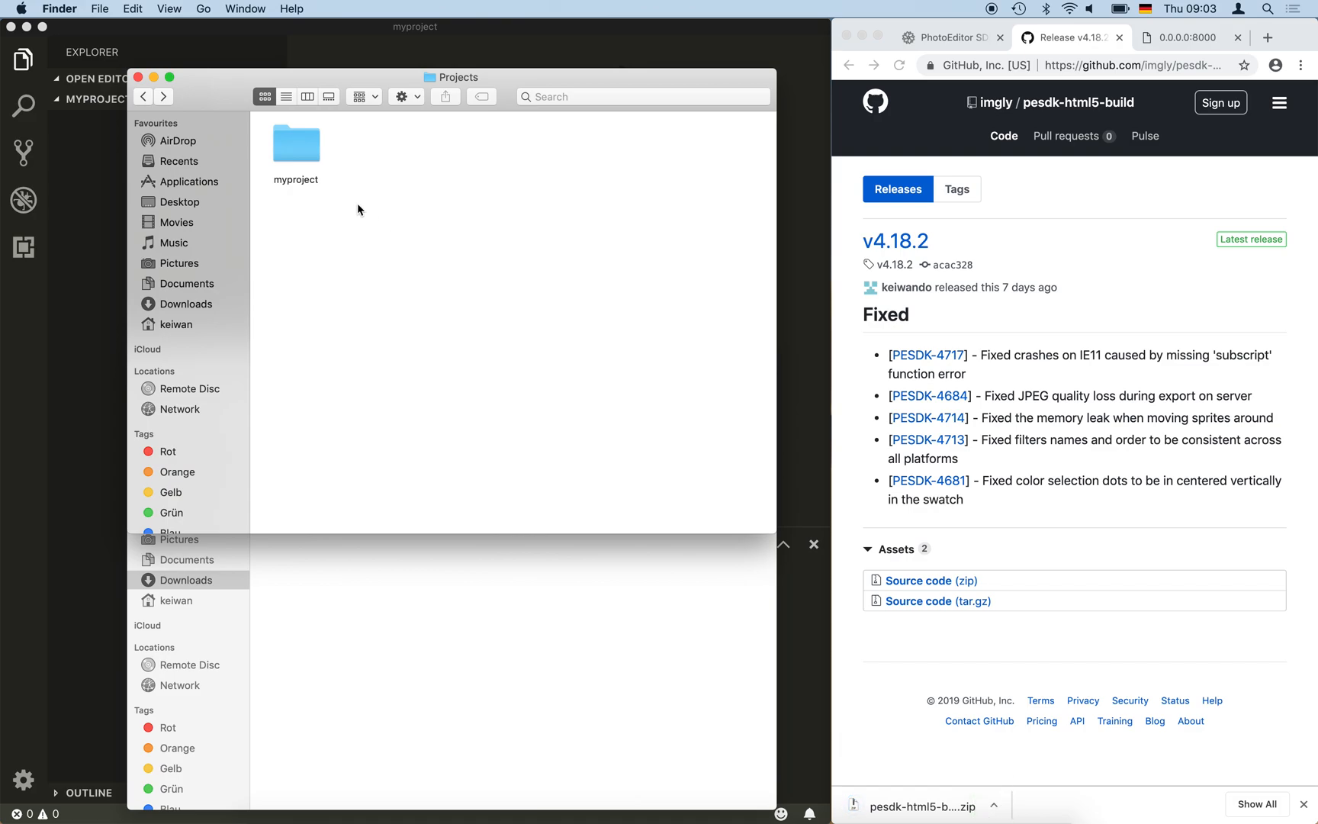
{"action": "double_click", "coordinate": [294, 144]}
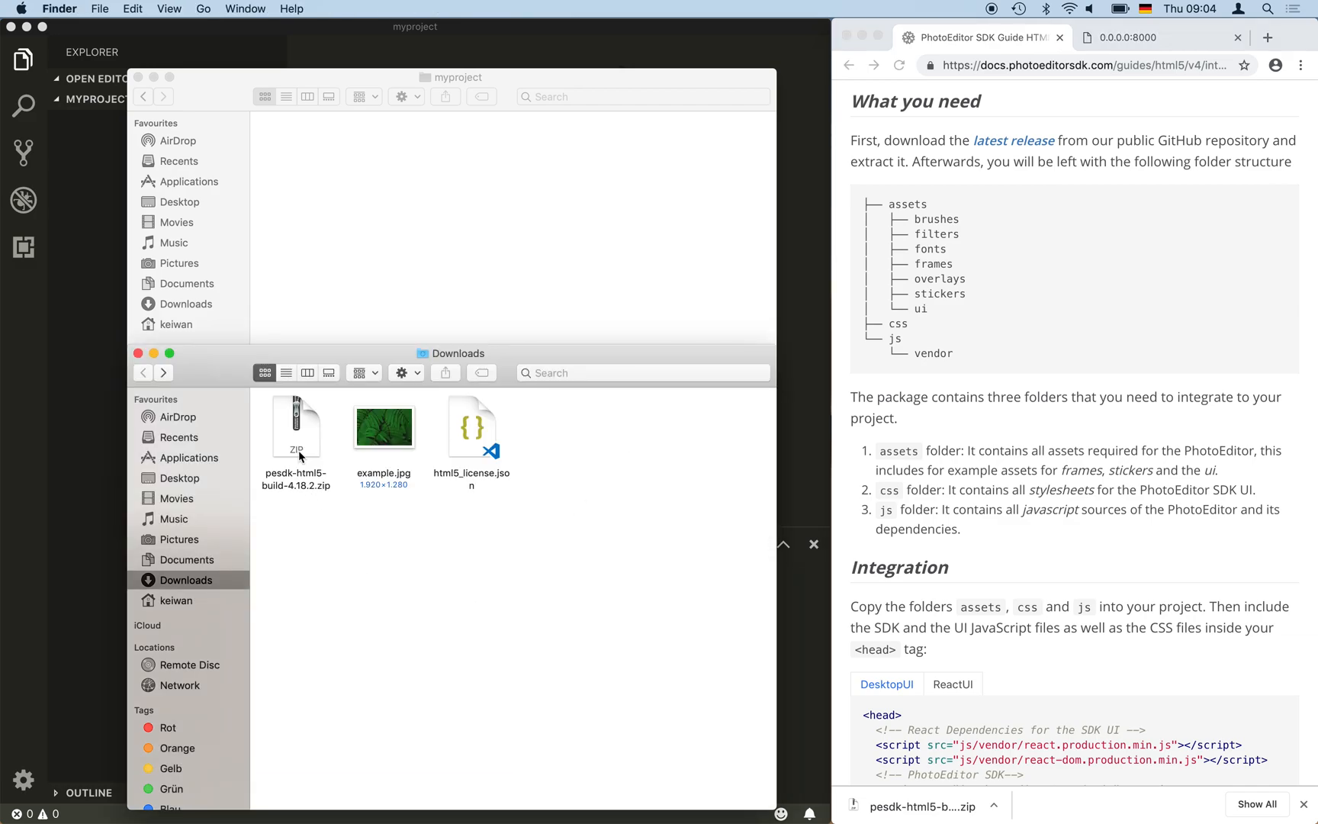
- Extract the release zip and copy its assets, css and js folders into myproject
{"action": "double_click", "coordinate": [296, 426]}
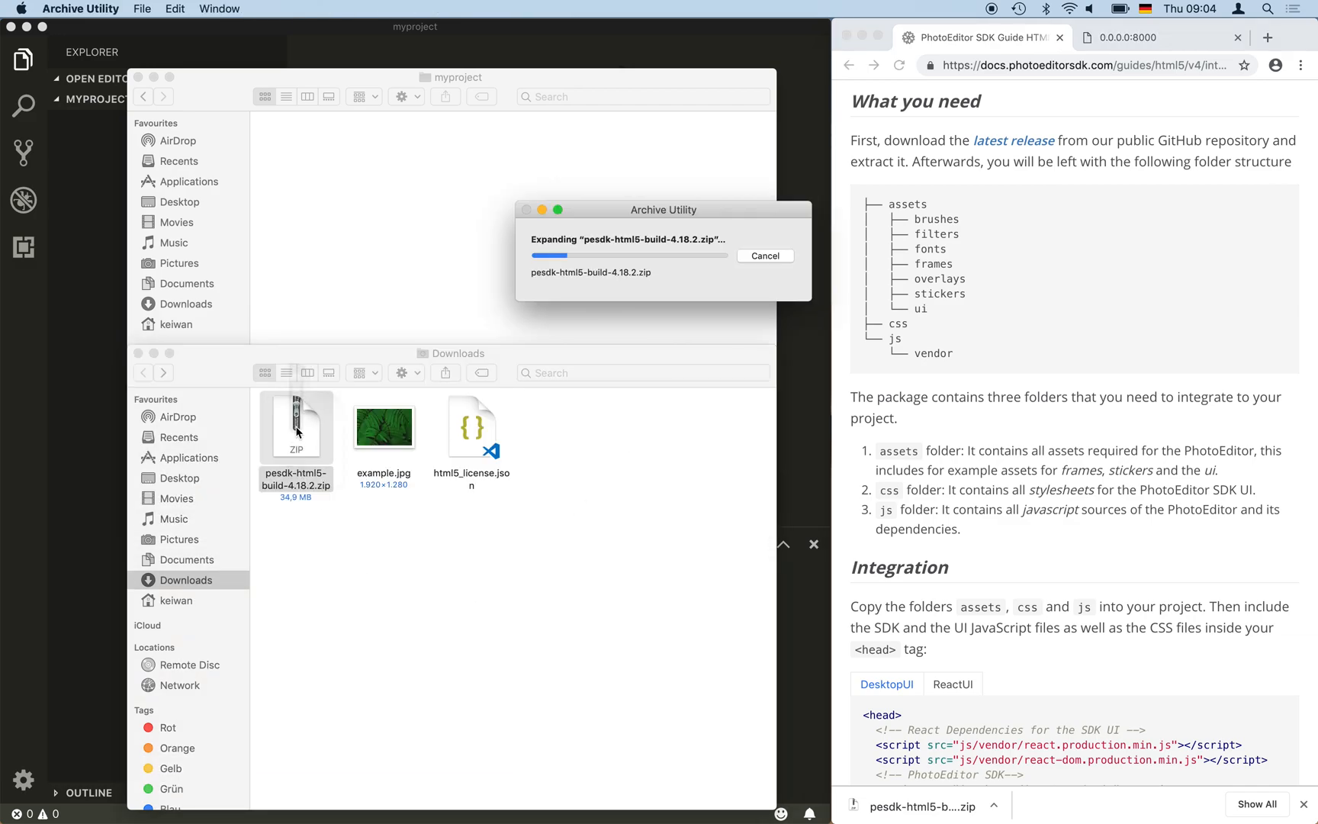
{"action": "left_click", "coordinate": [383, 426]}
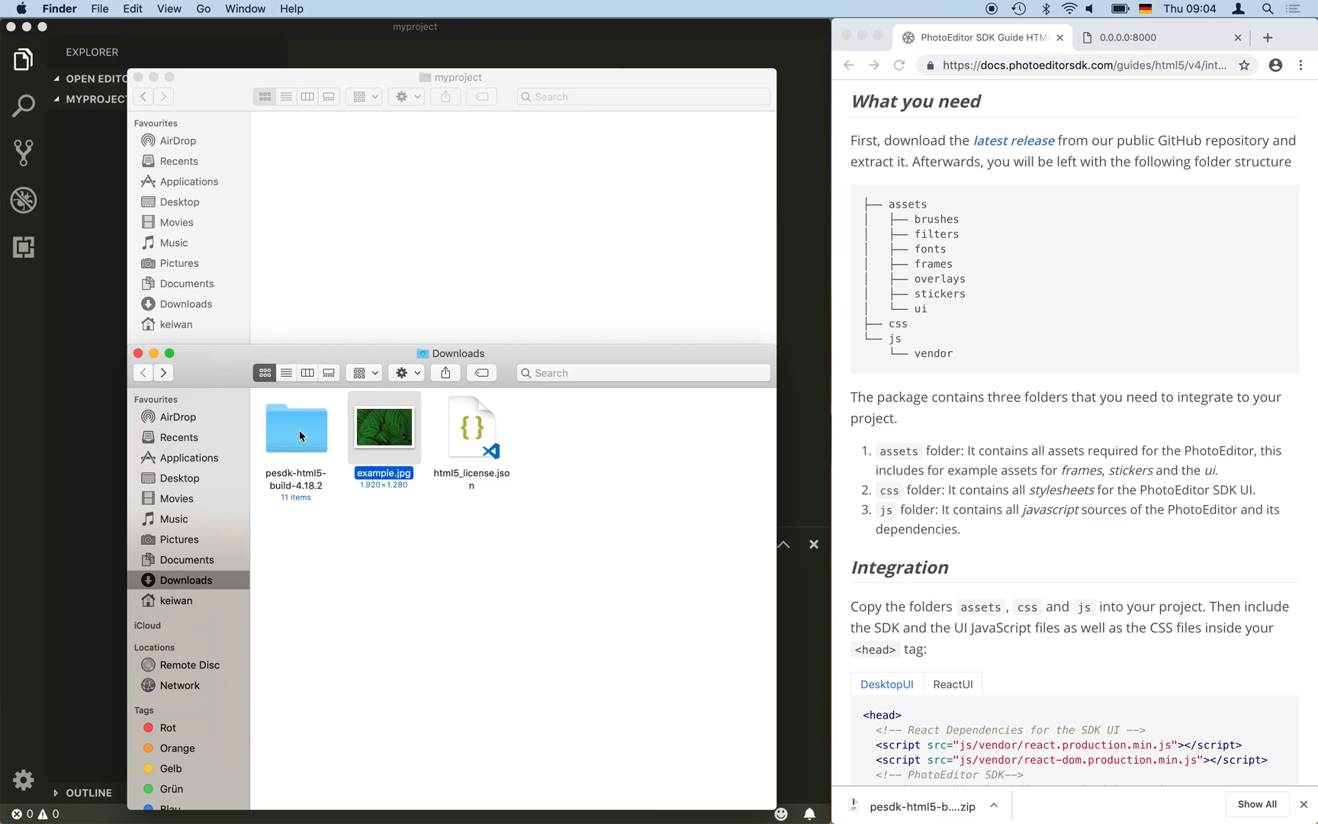
{"action": "double_click", "coordinate": [296, 426]}
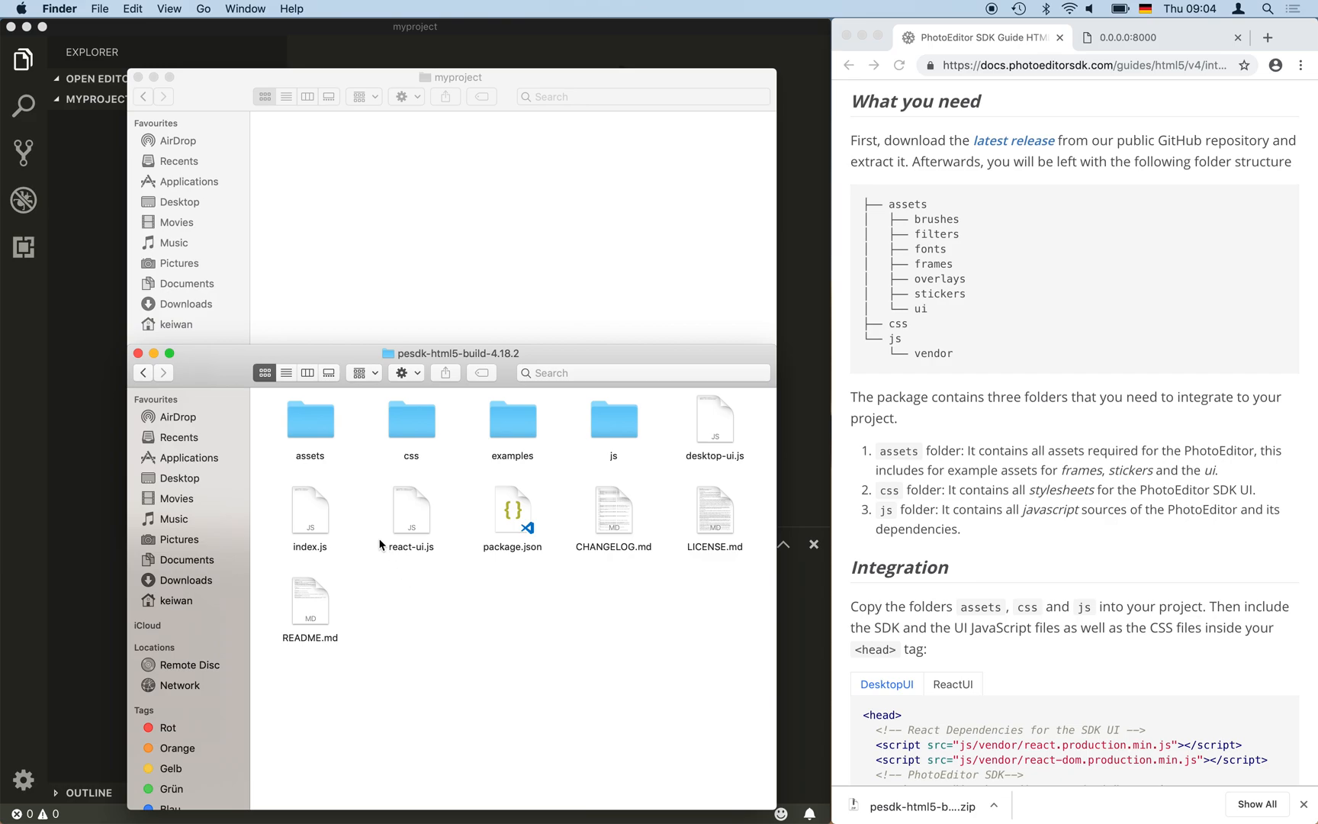
{"action": "left_click", "coordinate": [309, 418]}
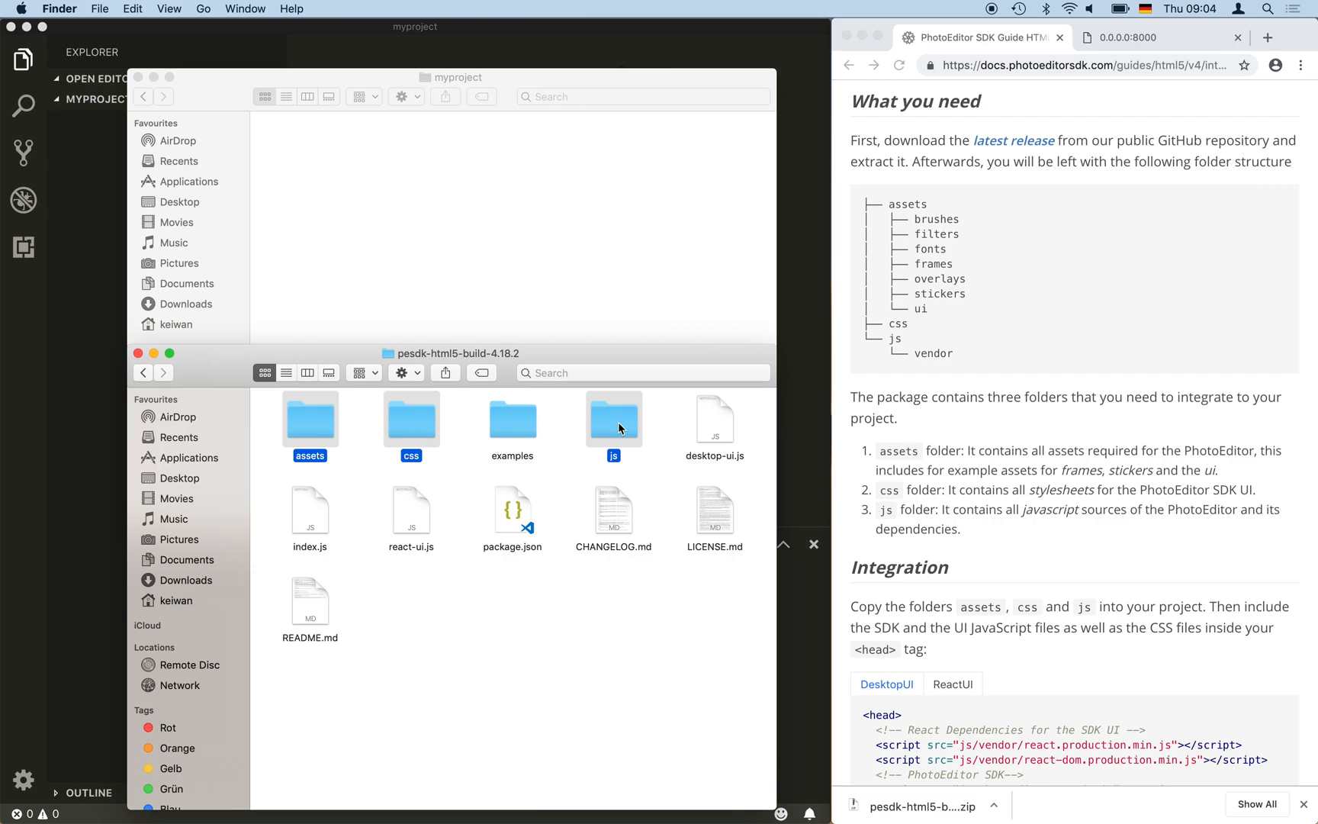
{"action": "left_click", "coordinate": [520, 227]}
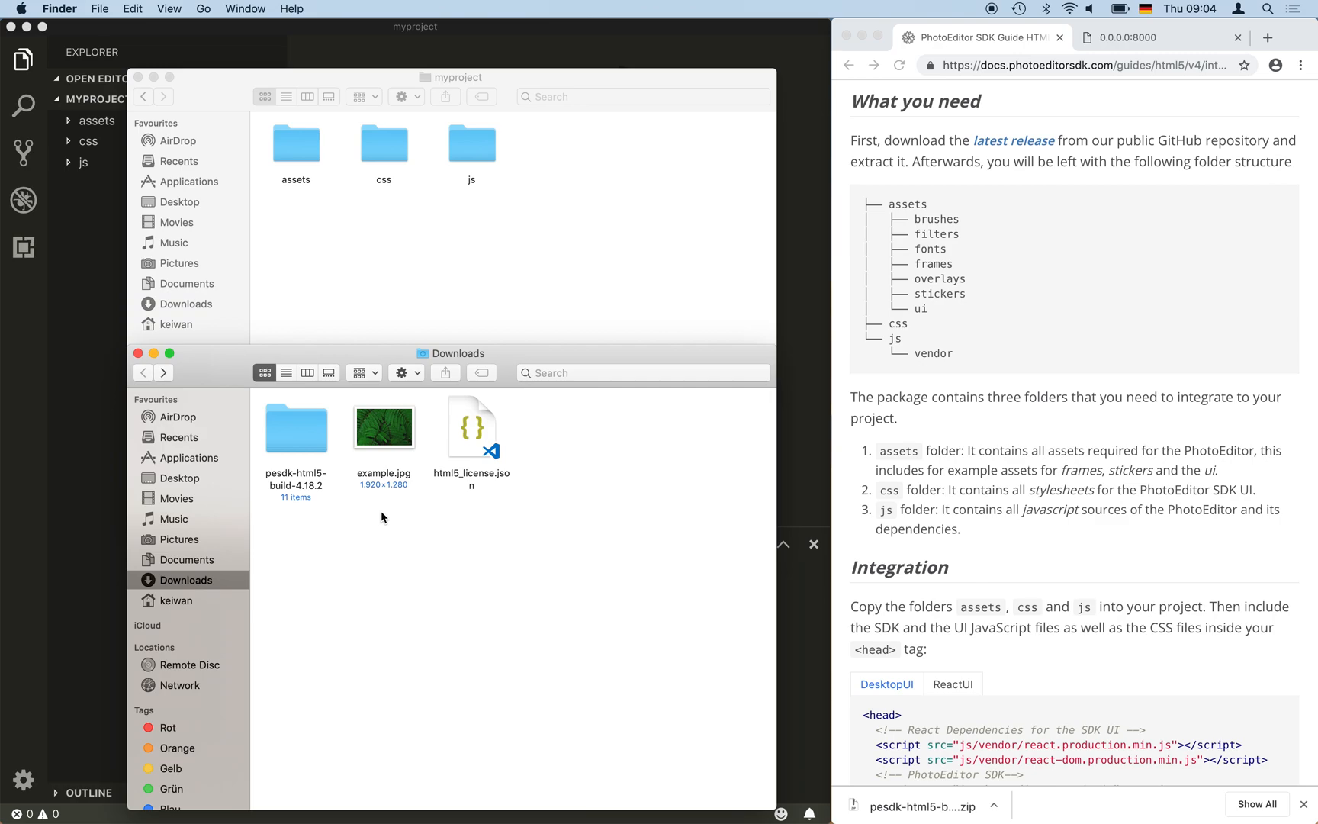
- Copy example.jpg from the extracted build into myproject
{"action": "left_click", "coordinate": [383, 426]}
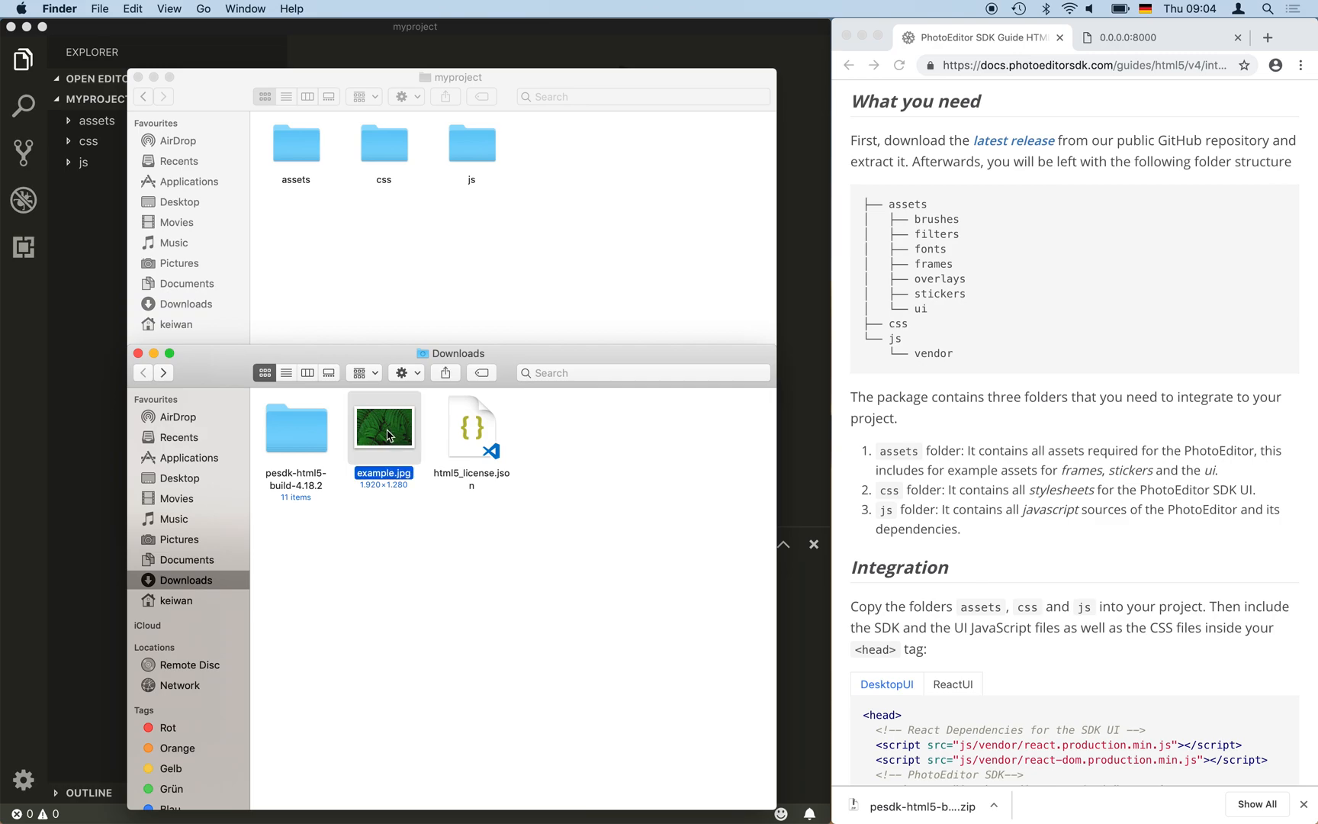
{"action": "mouse_move", "coordinate": [497, 330]}
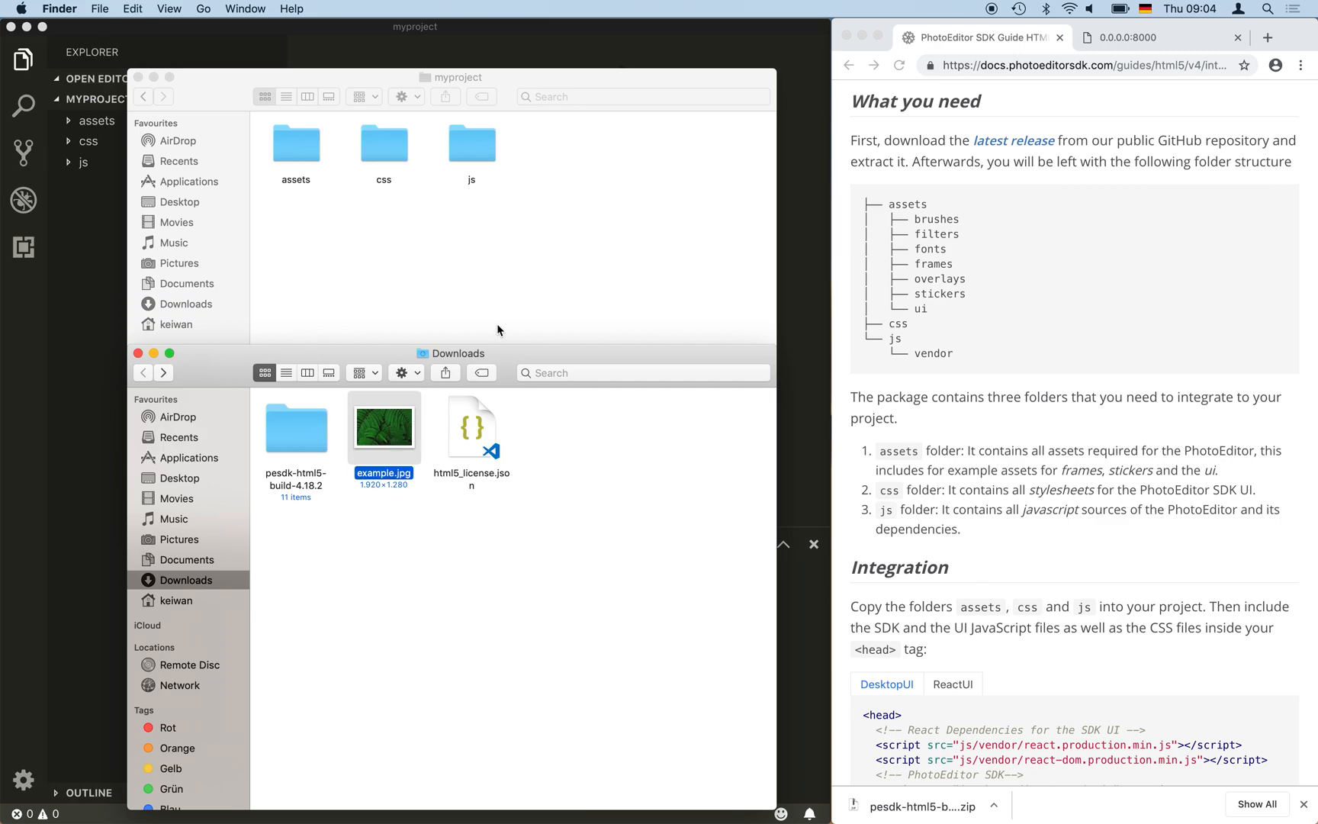
{"action": "left_click_drag", "start_coordinate": [383, 424], "coordinate": [558, 143]}
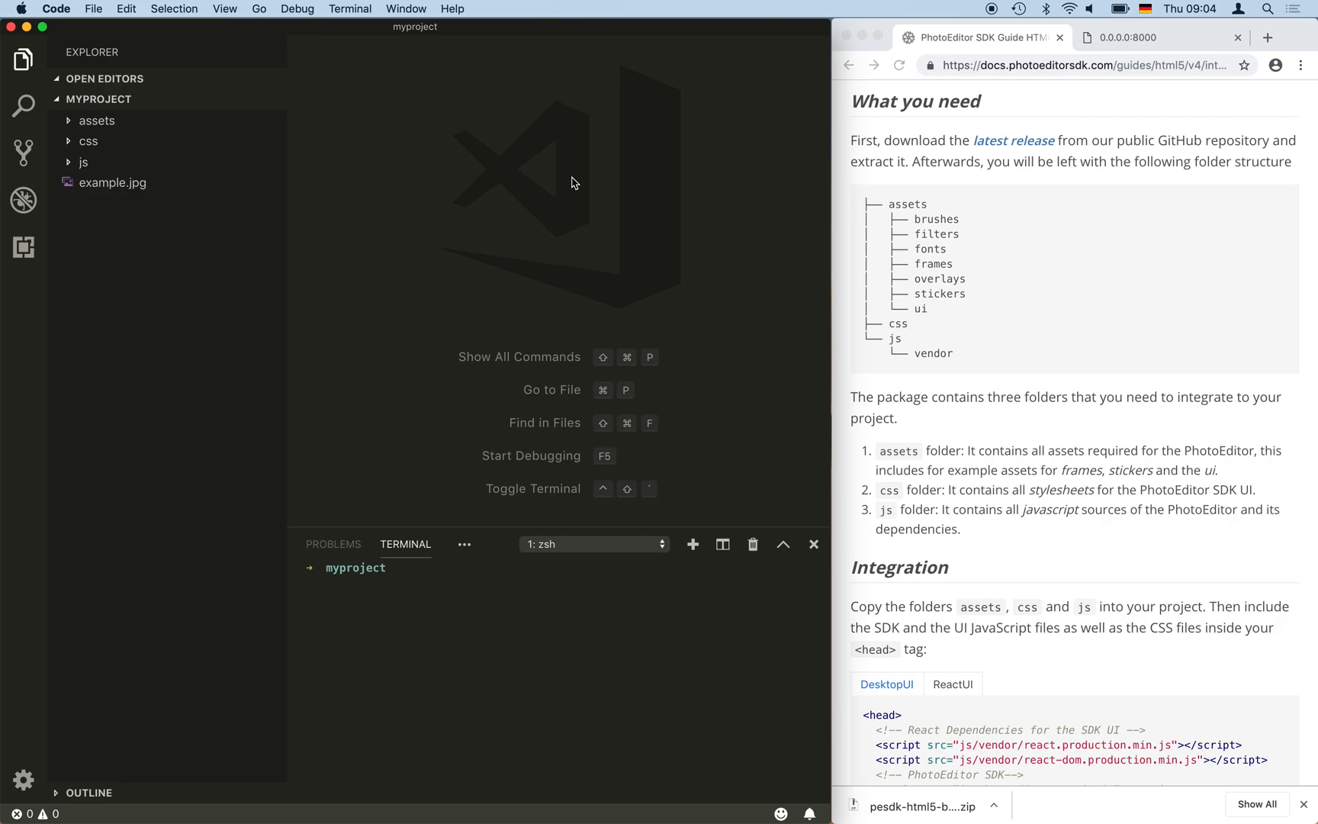
{"action": "mouse_move", "coordinate": [383, 194]}
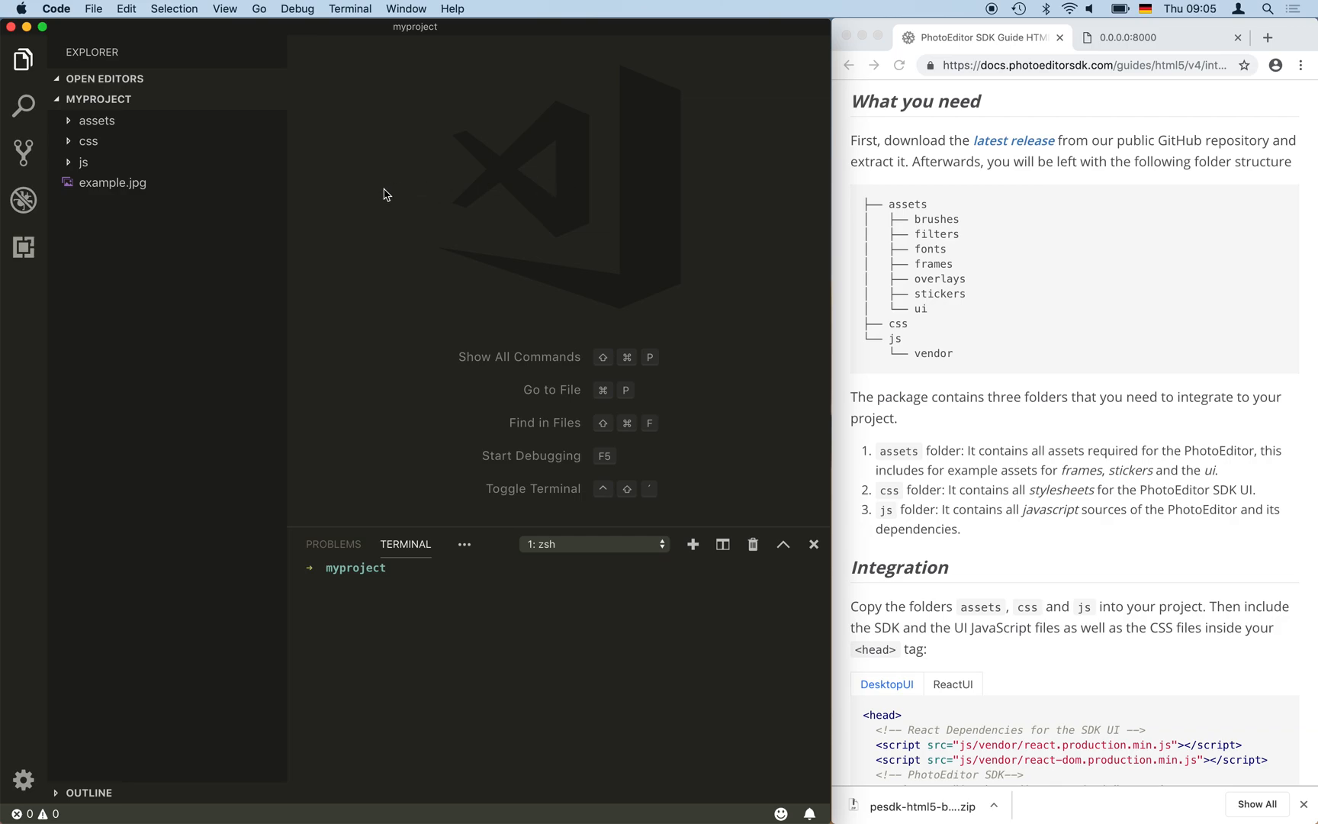
- Create index.html in myproject with a doctype and an empty html element
{"action": "left_click", "coordinate": [192, 99]}
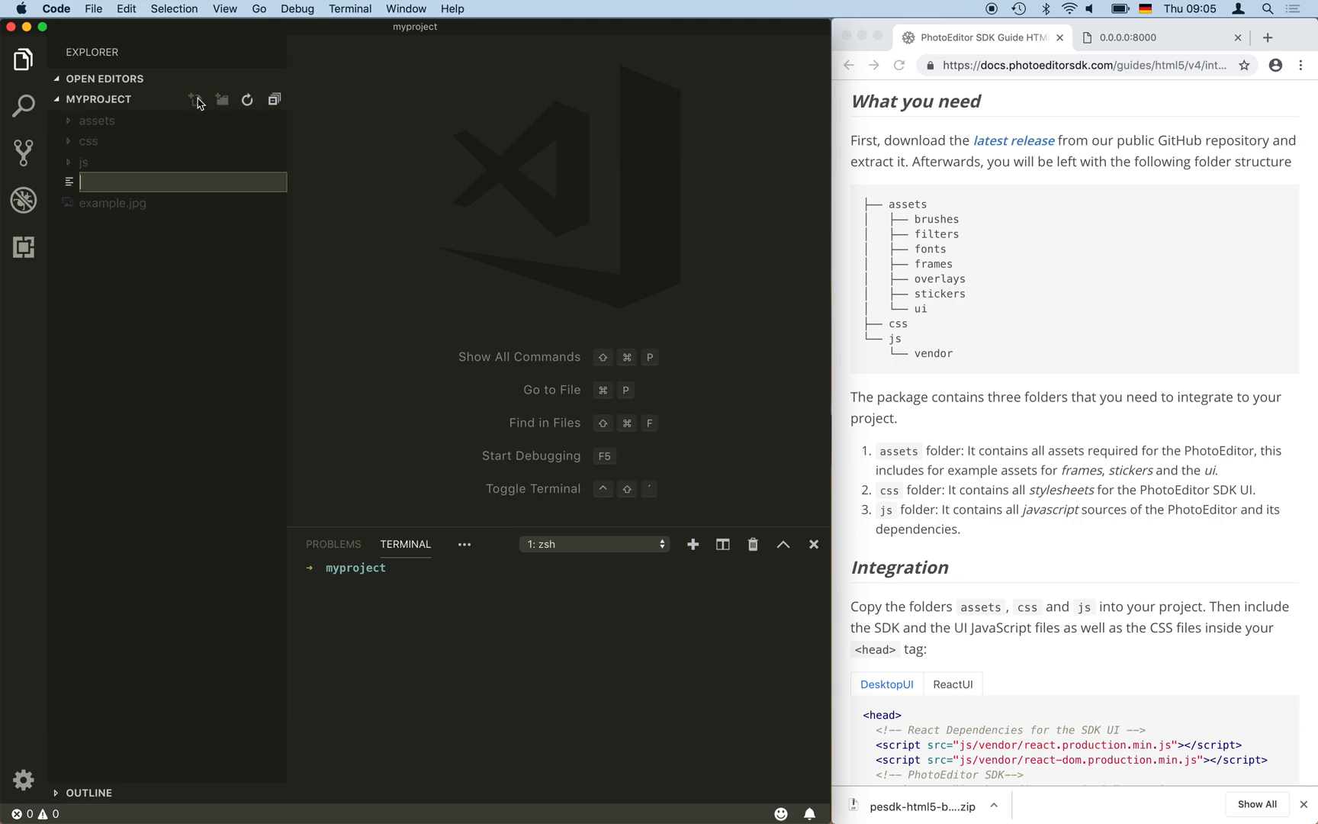
{"action": "type", "text": "index.html"}
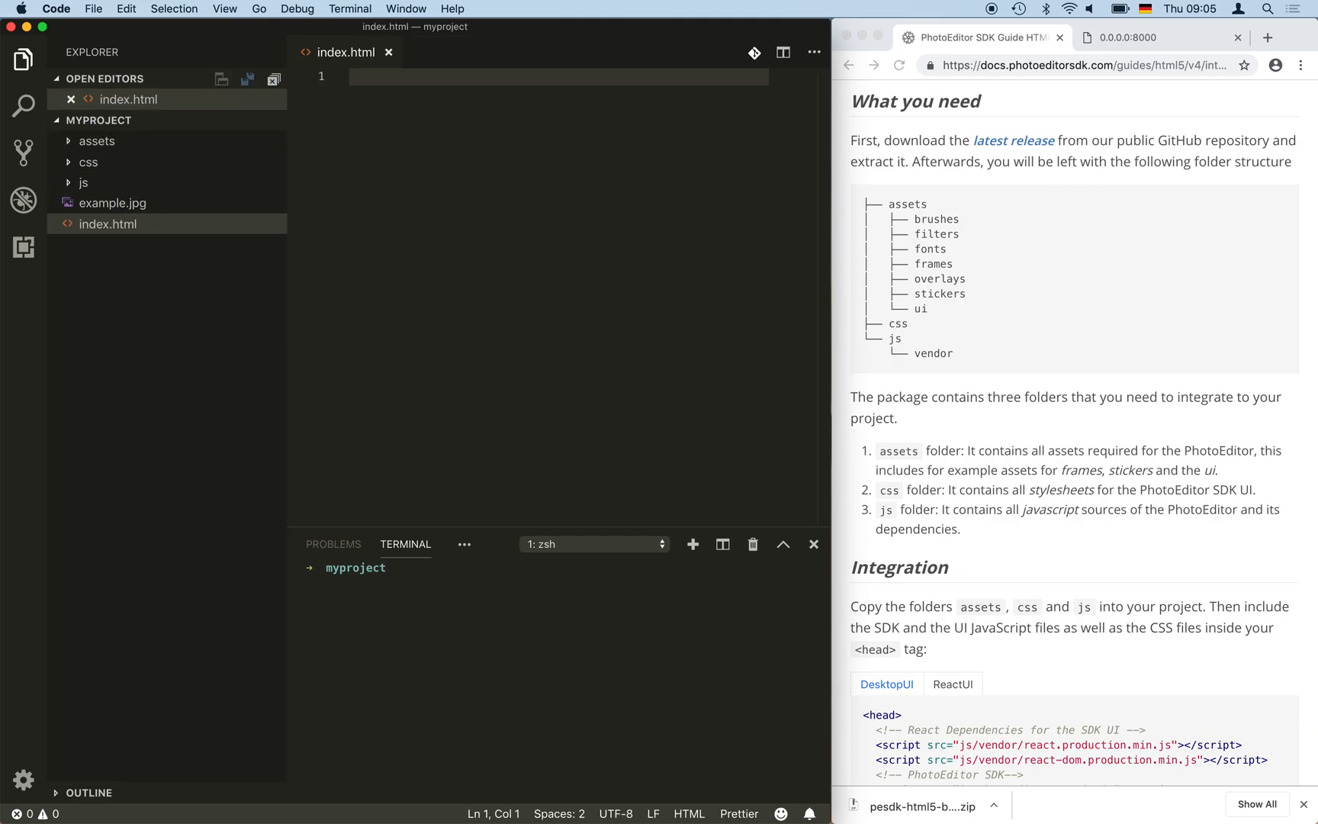
{"action": "type", "text": "<"}
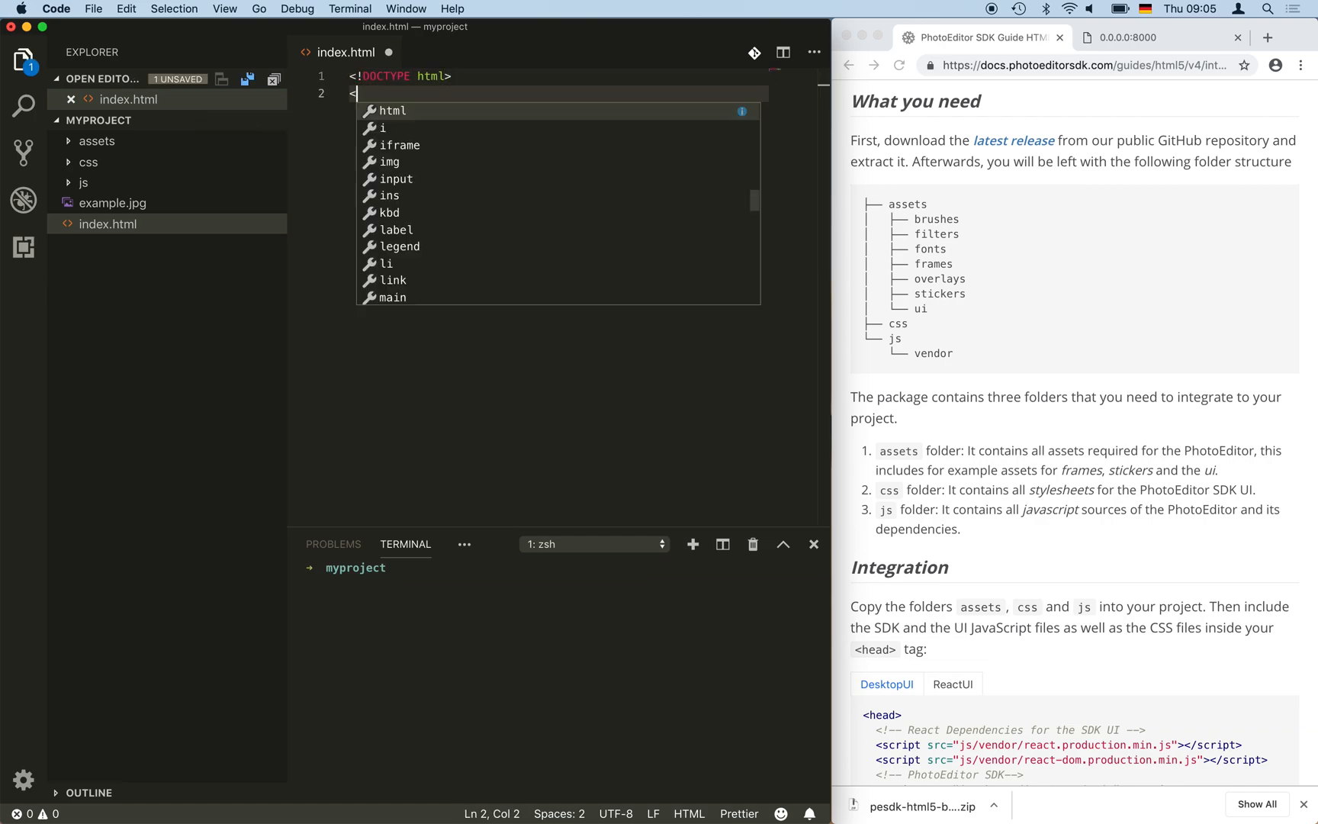
{"action": "key", "text": "Tab"}
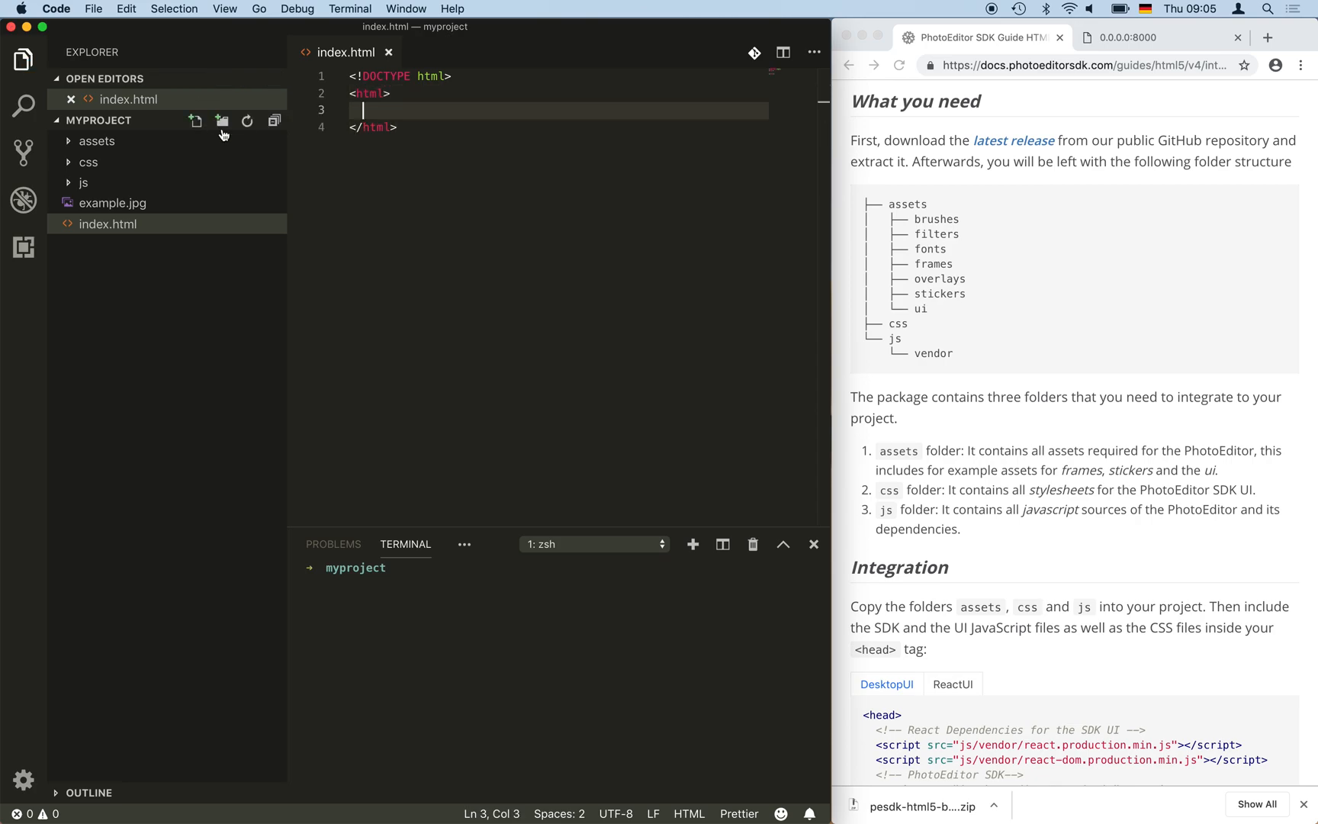
- Add the SDK head scripts, stylesheet, editor div and DesktopUI init script inside a body element
{"action": "scroll", "scroll_direction": "down", "scroll_amount": 3}
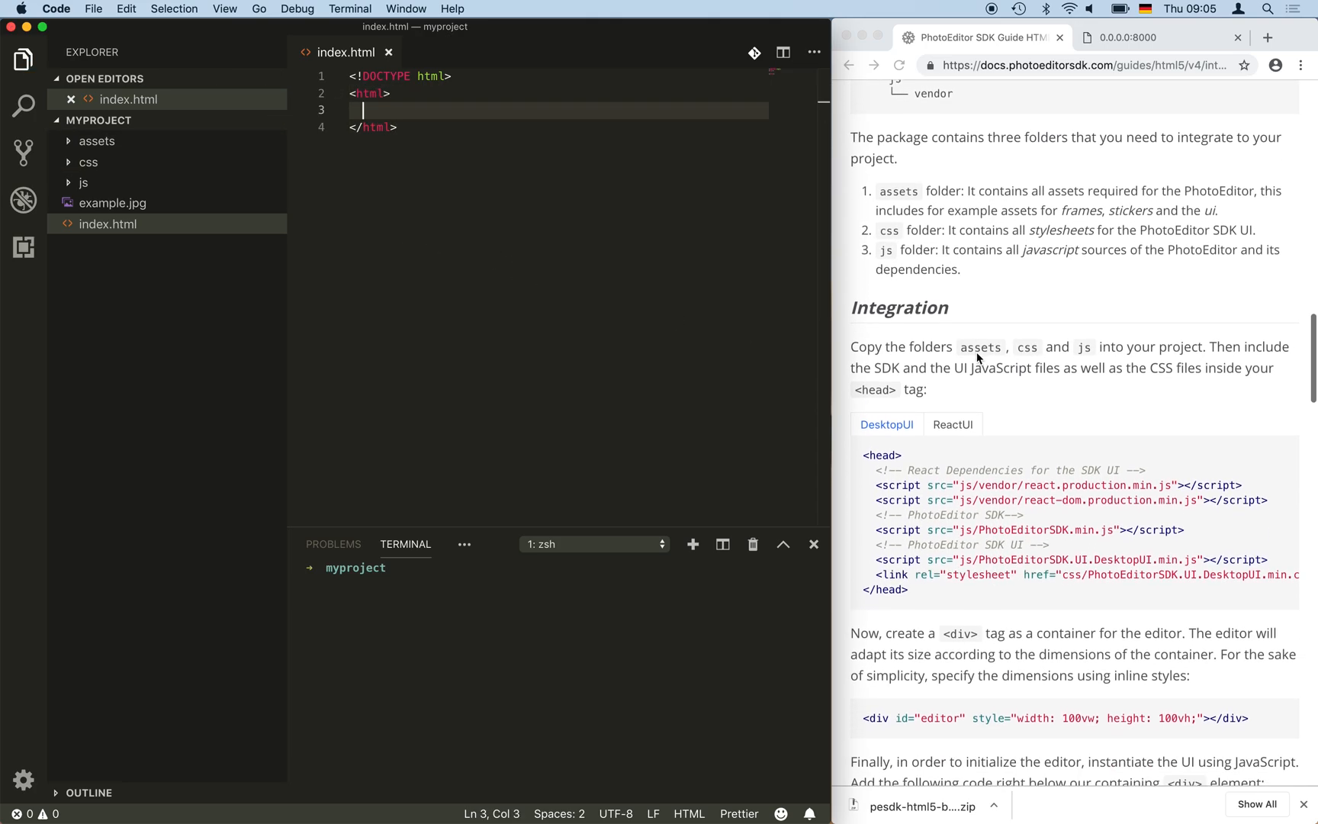
{"action": "scroll", "scroll_direction": "down", "scroll_amount": 3}
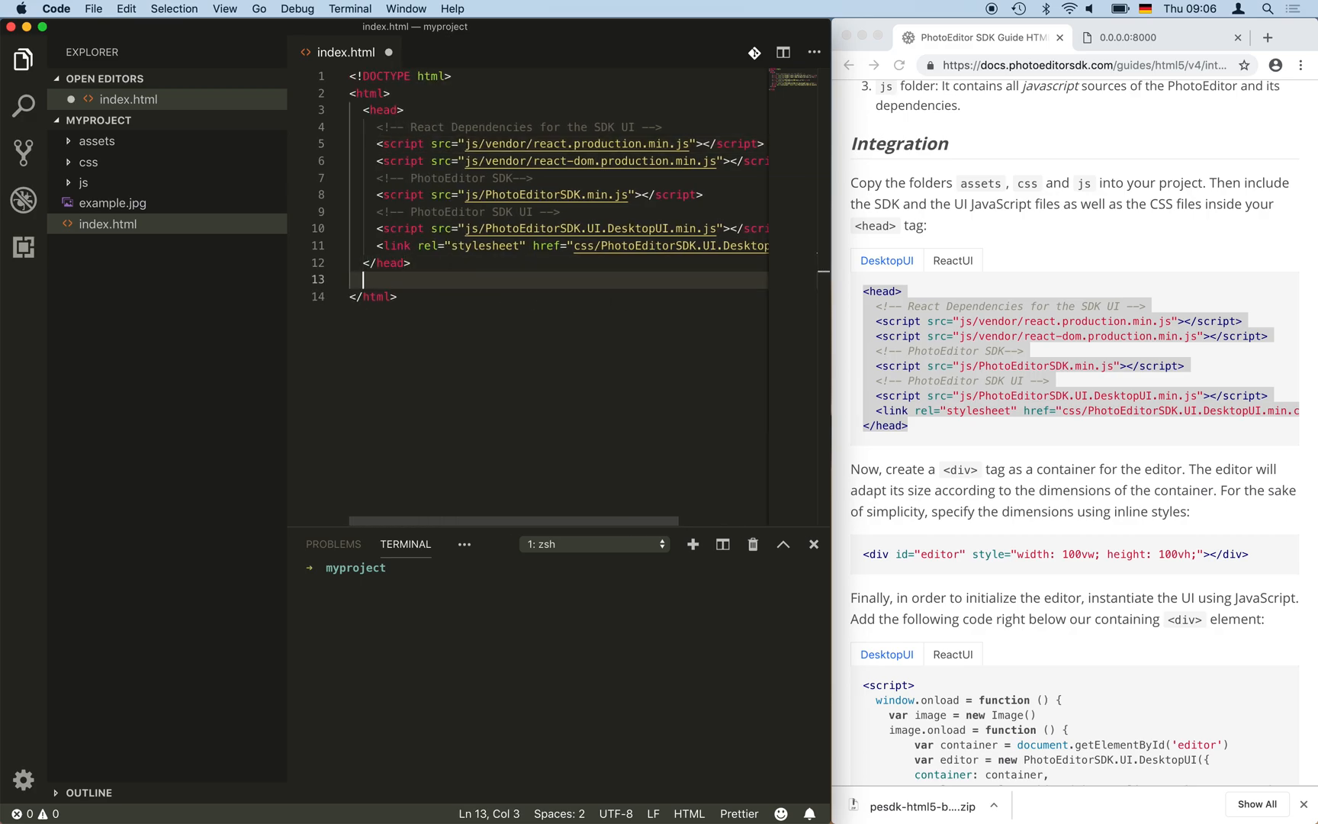
{"action": "type", "text": "<body>"}
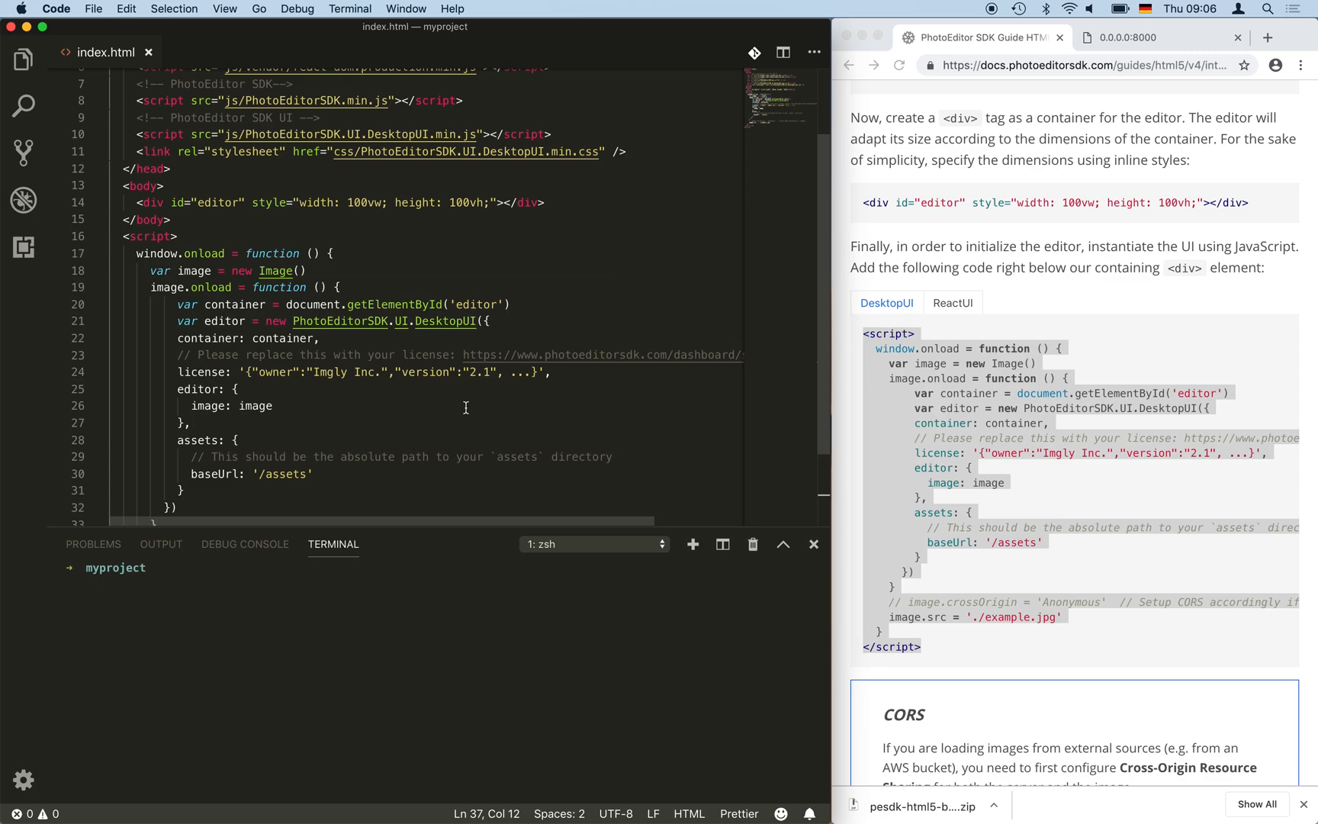
{"action": "mouse_move", "coordinate": [435, 409]}
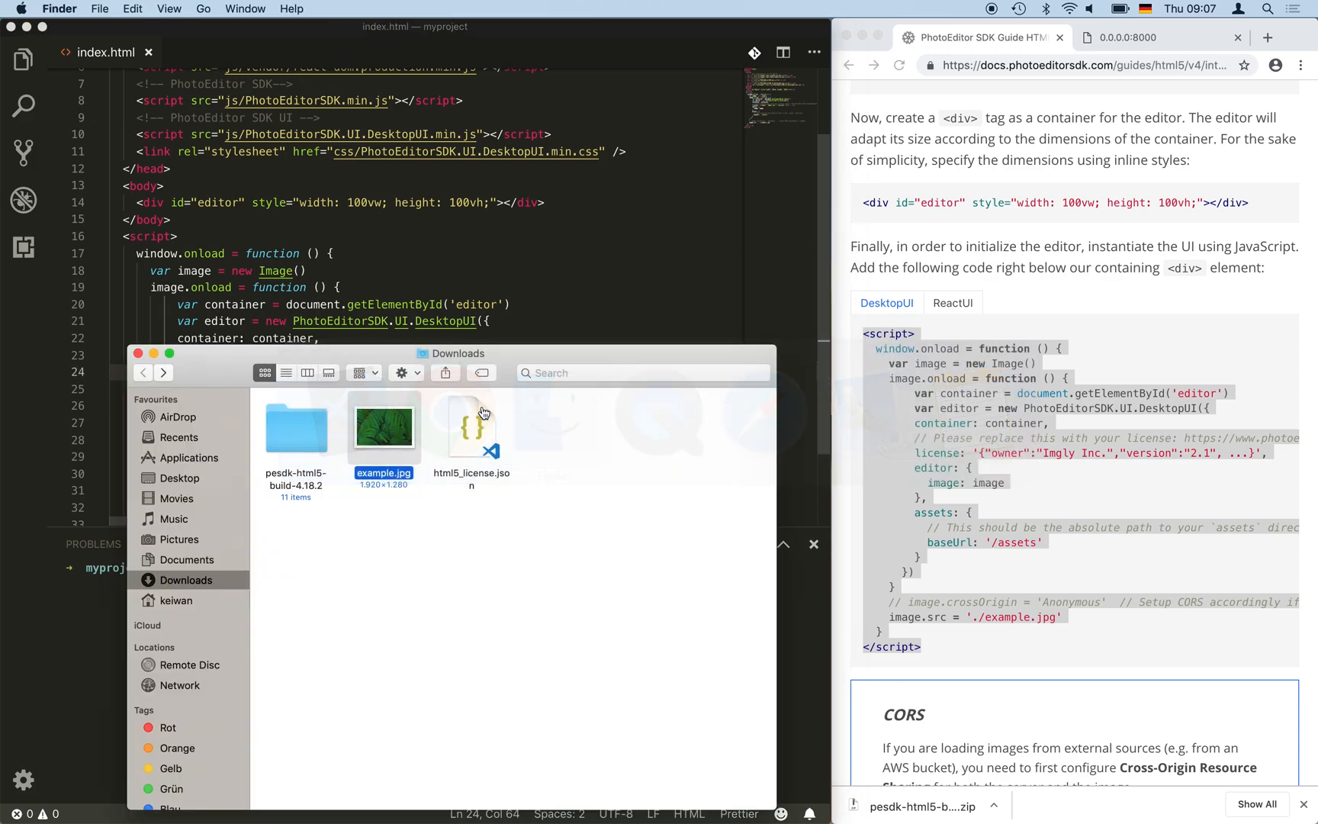
- Paste the html5_license.json contents over the placeholder license string in index.html
{"action": "double_click", "coordinate": [471, 424]}
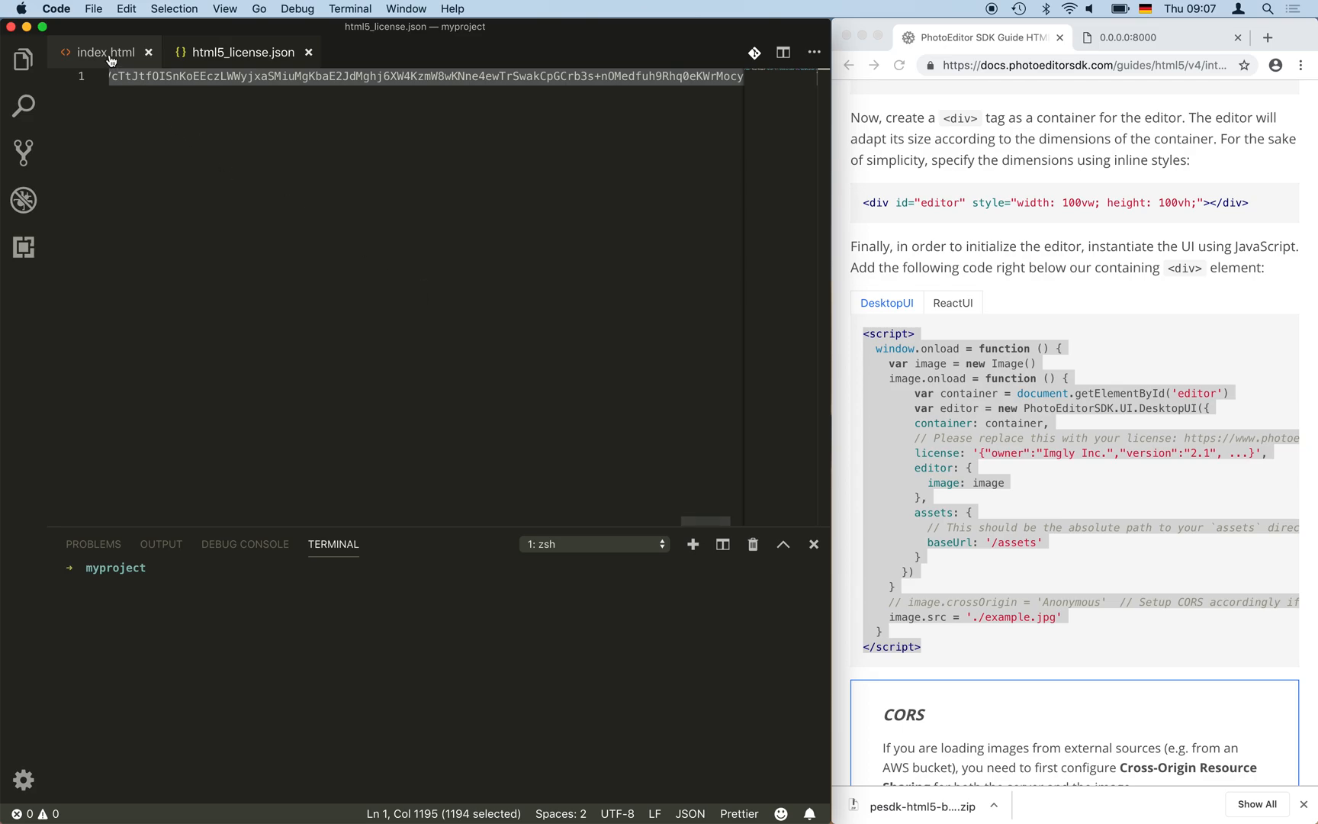
{"action": "left_click", "coordinate": [104, 52]}
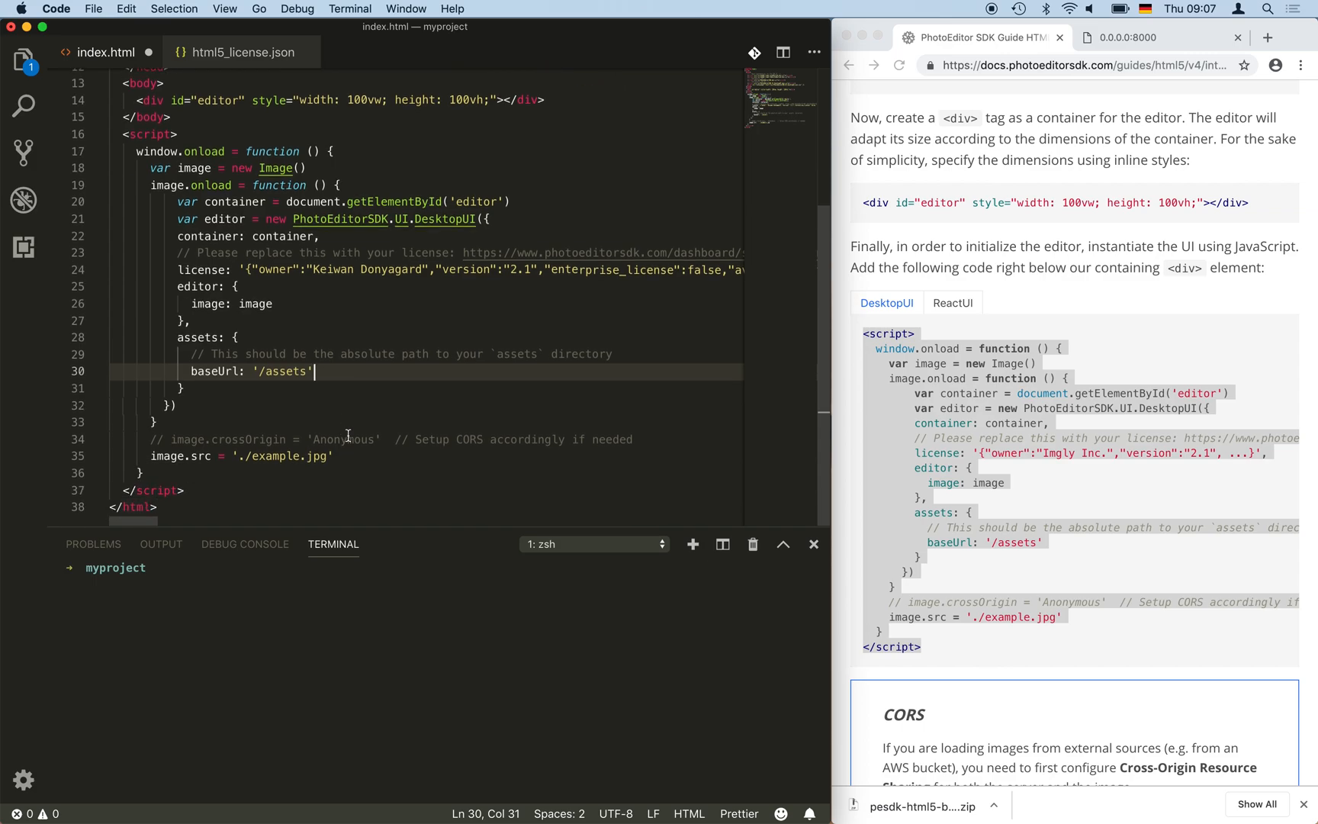
- Reach the guide's Launch section and select the python -m SimpleHTTPServer 8000 command
{"action": "left_click_drag", "start_coordinate": [241, 456], "coordinate": [333, 456]}
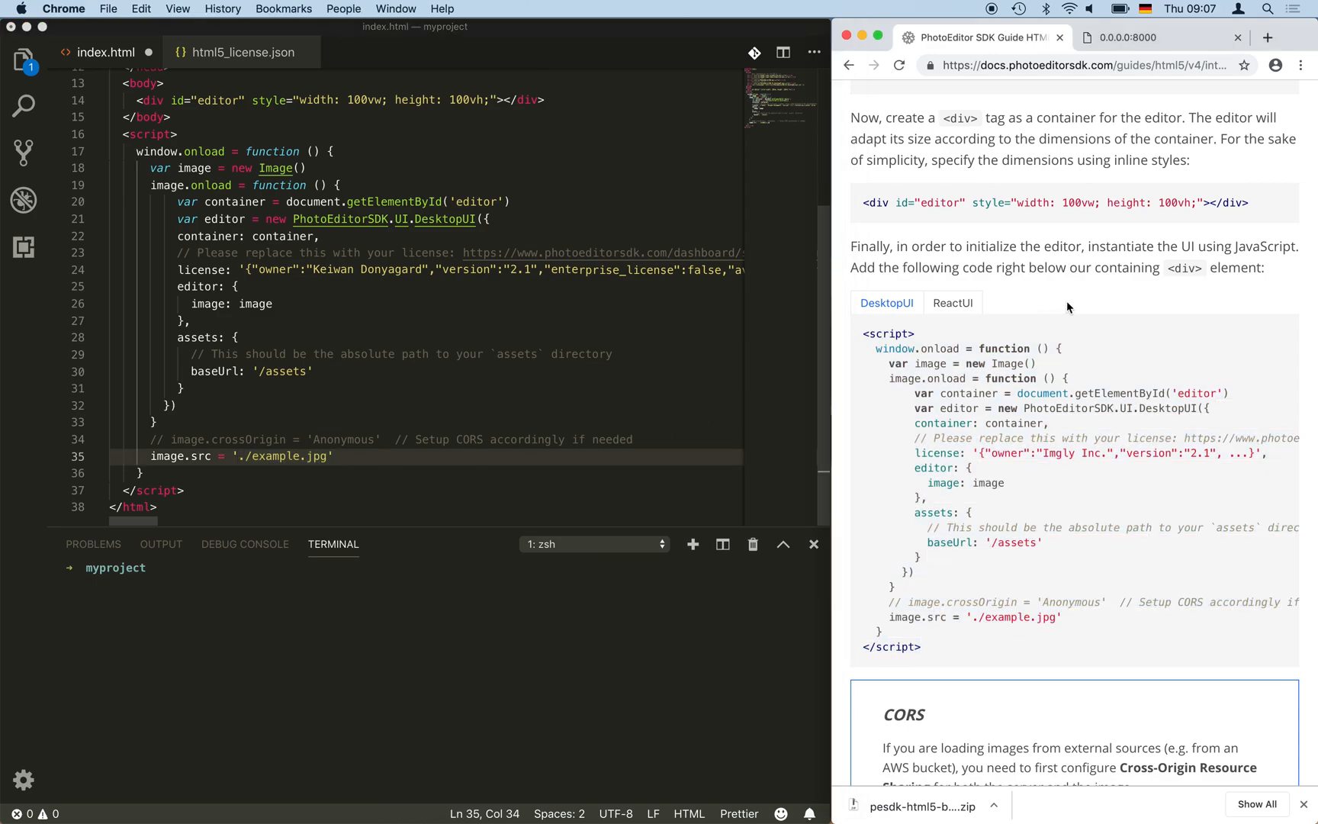
{"action": "scroll", "scroll_direction": "down", "scroll_amount": 3}
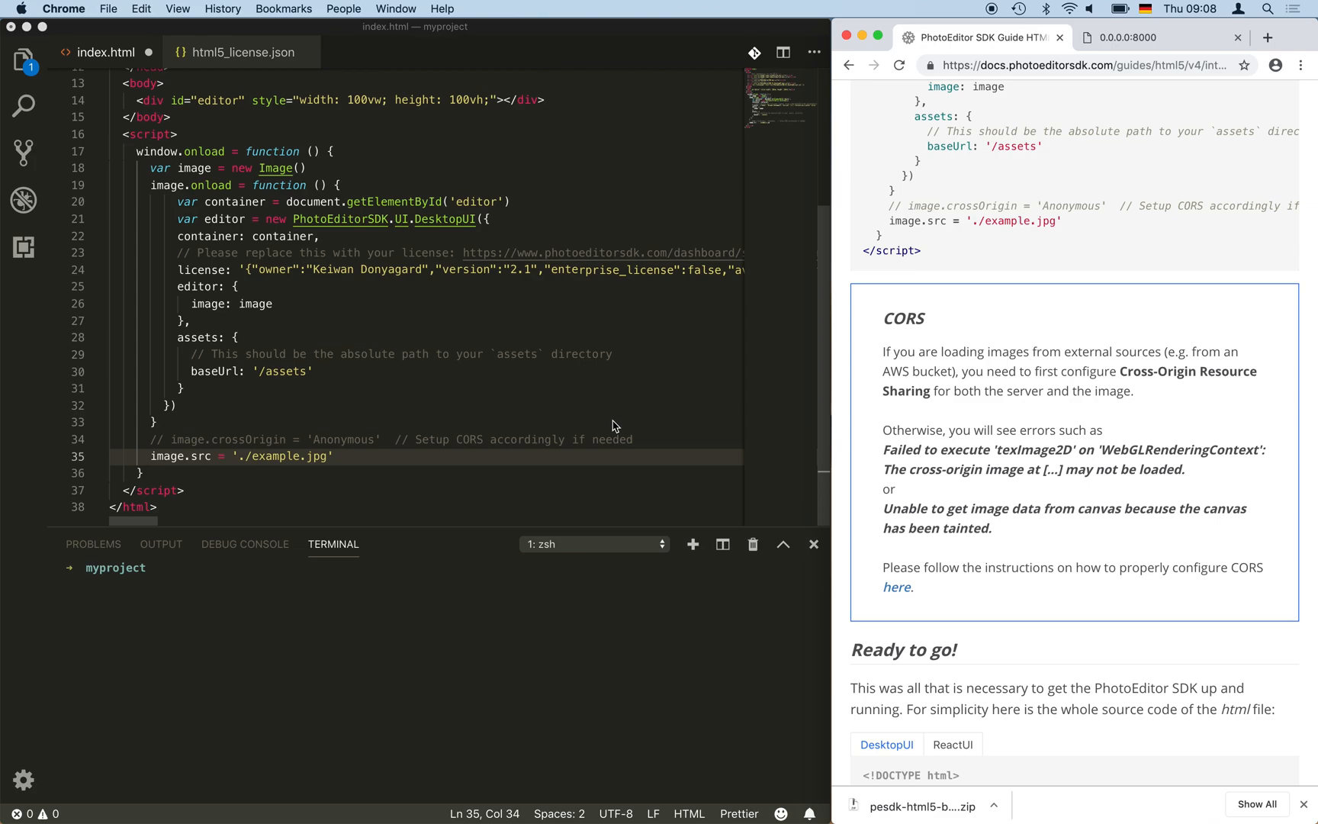
{"action": "mouse_move", "coordinate": [447, 458]}
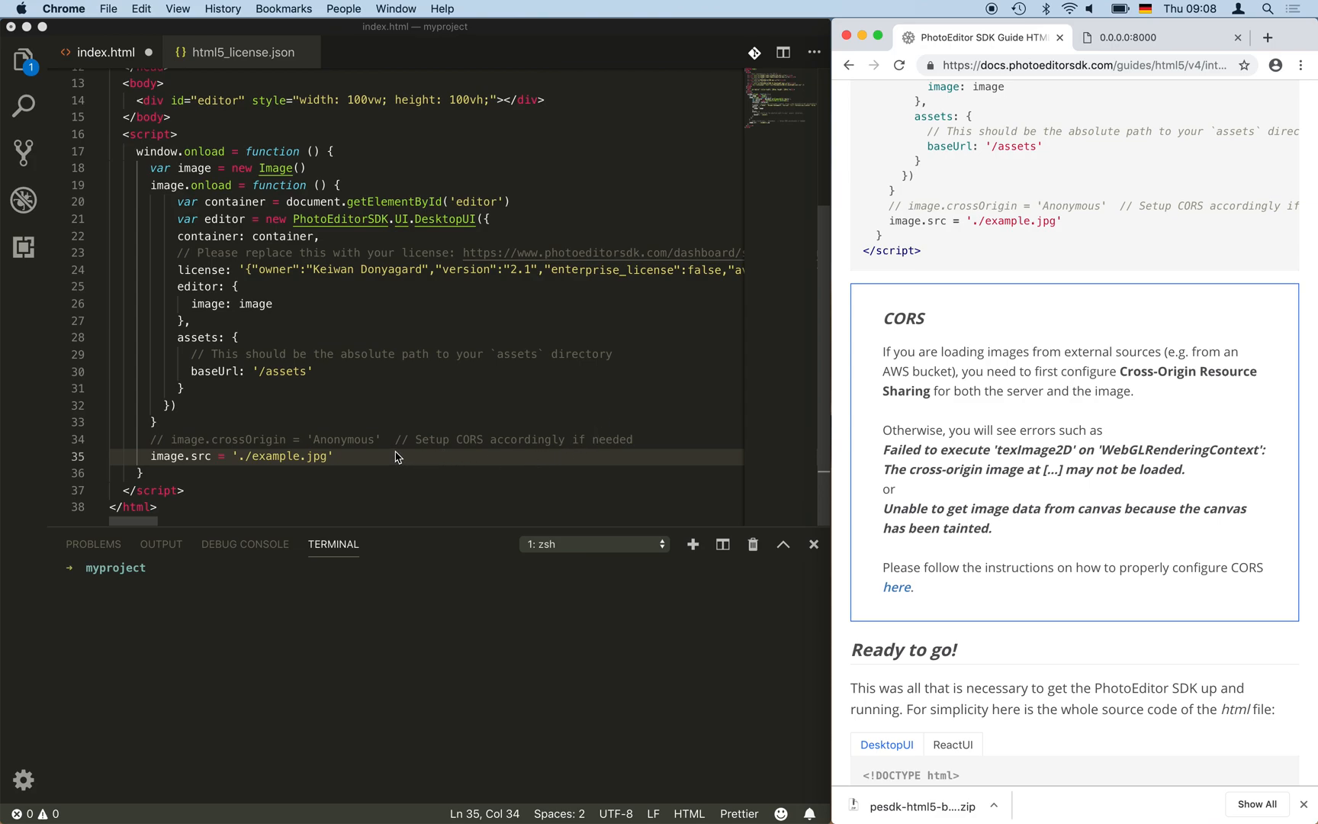
{"action": "mouse_move", "coordinate": [462, 460]}
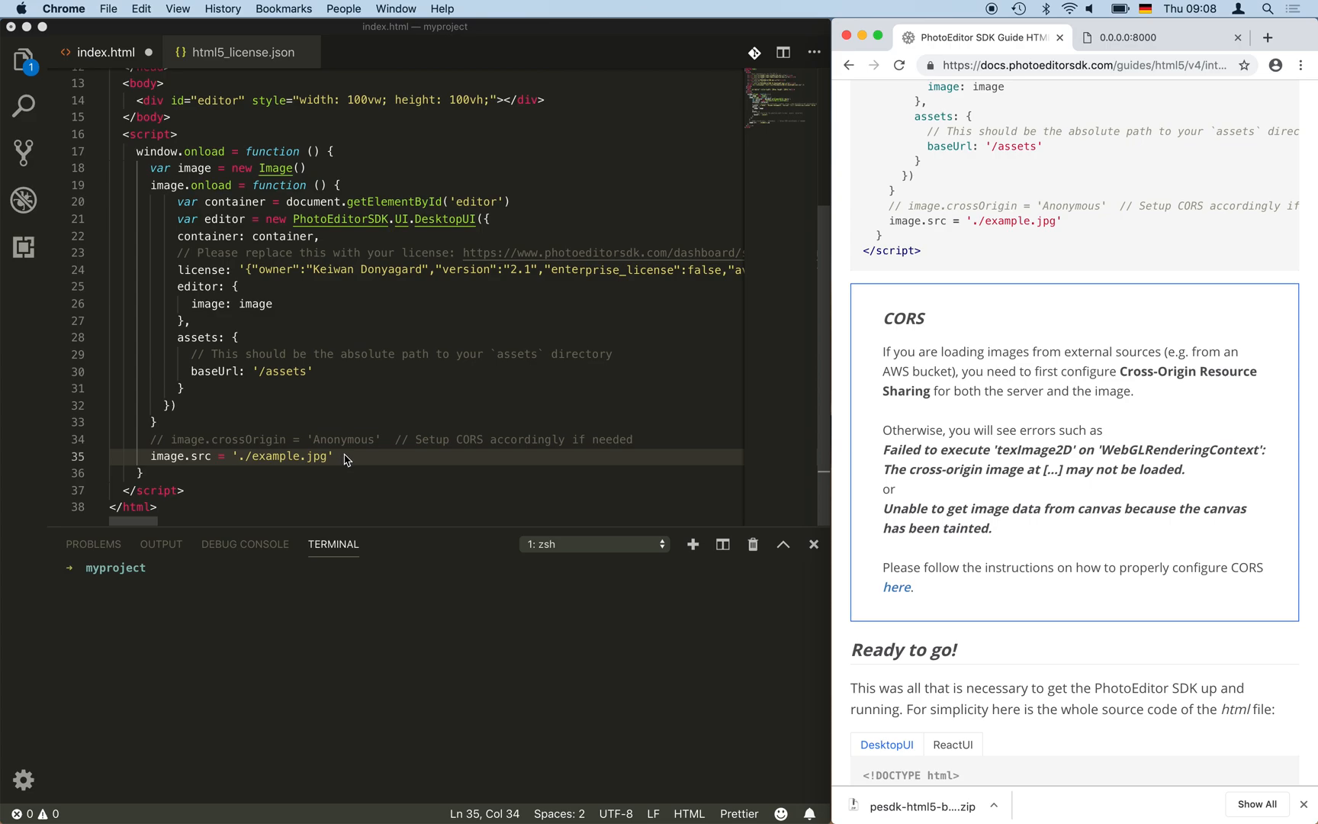
{"action": "mouse_move", "coordinate": [354, 467]}
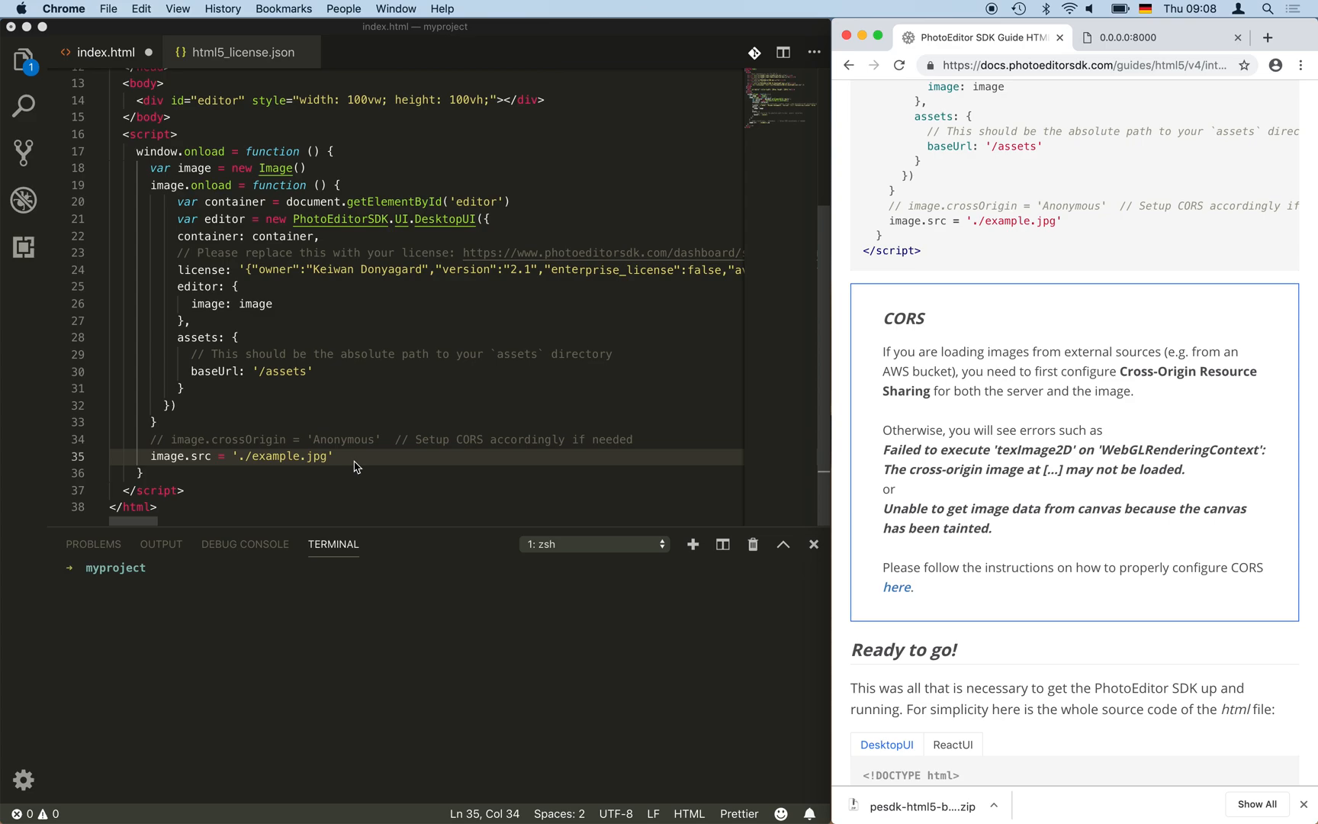
{"action": "mouse_move", "coordinate": [328, 459]}
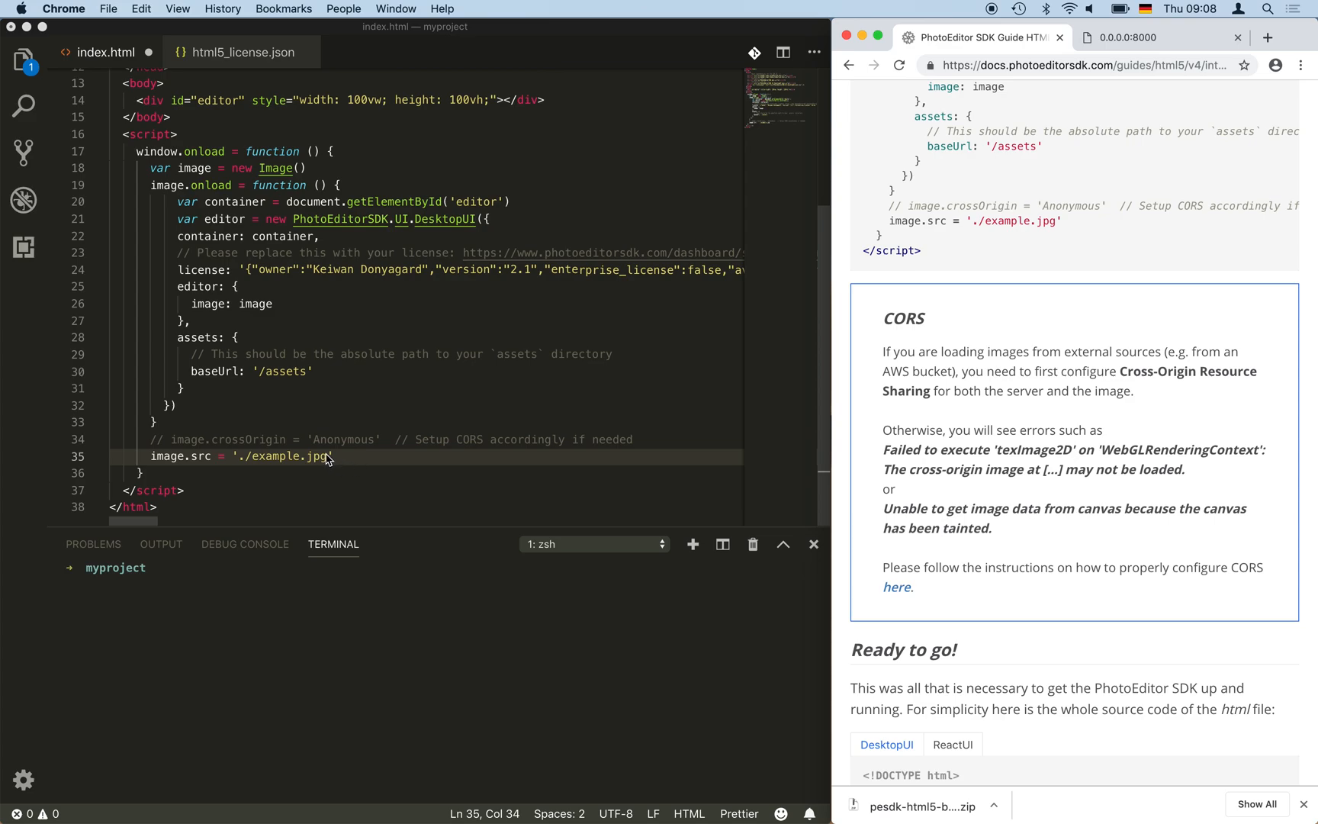
{"action": "left_click", "coordinate": [165, 219]}
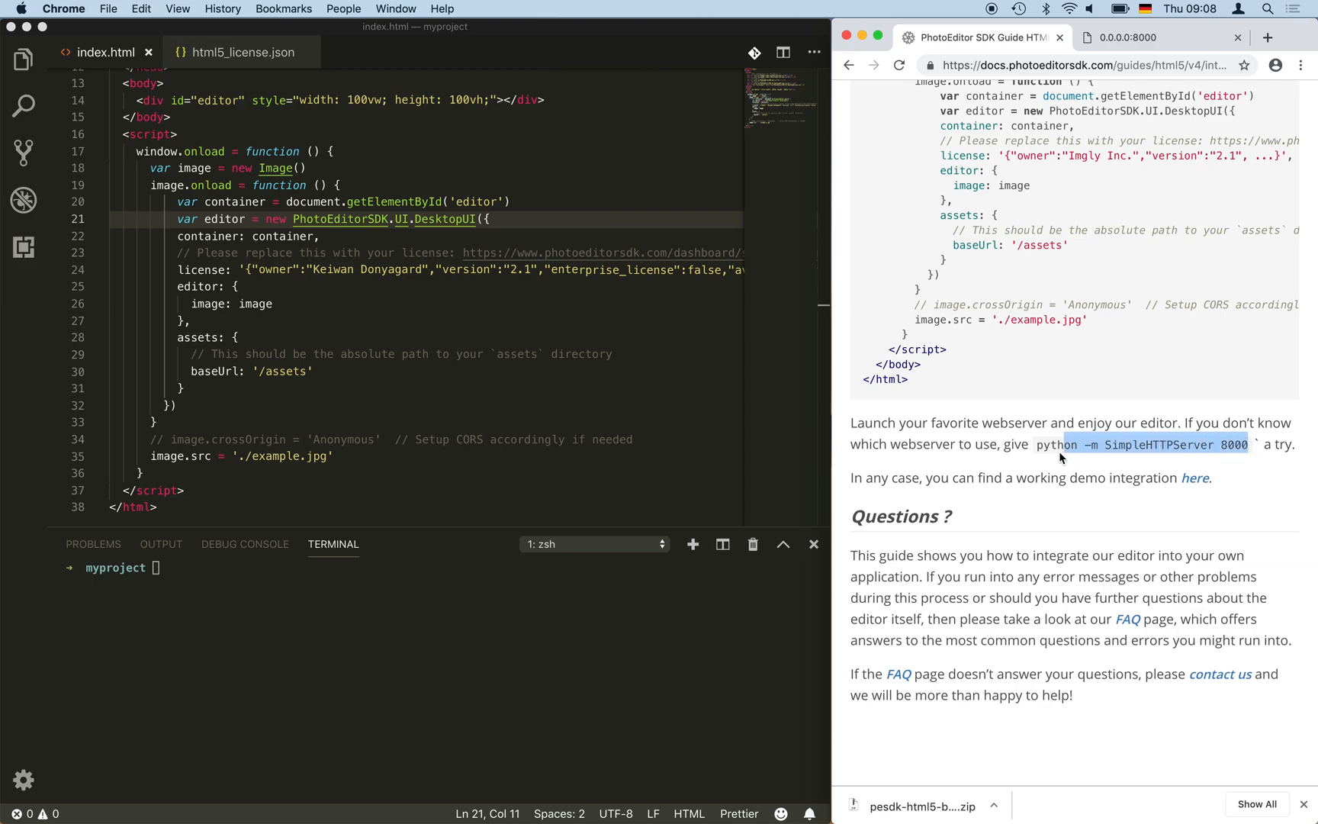
- Run python -m SimpleHTTPServer 8000 in the myproject terminal to serve on port 8000
{"action": "left_click", "coordinate": [302, 606]}
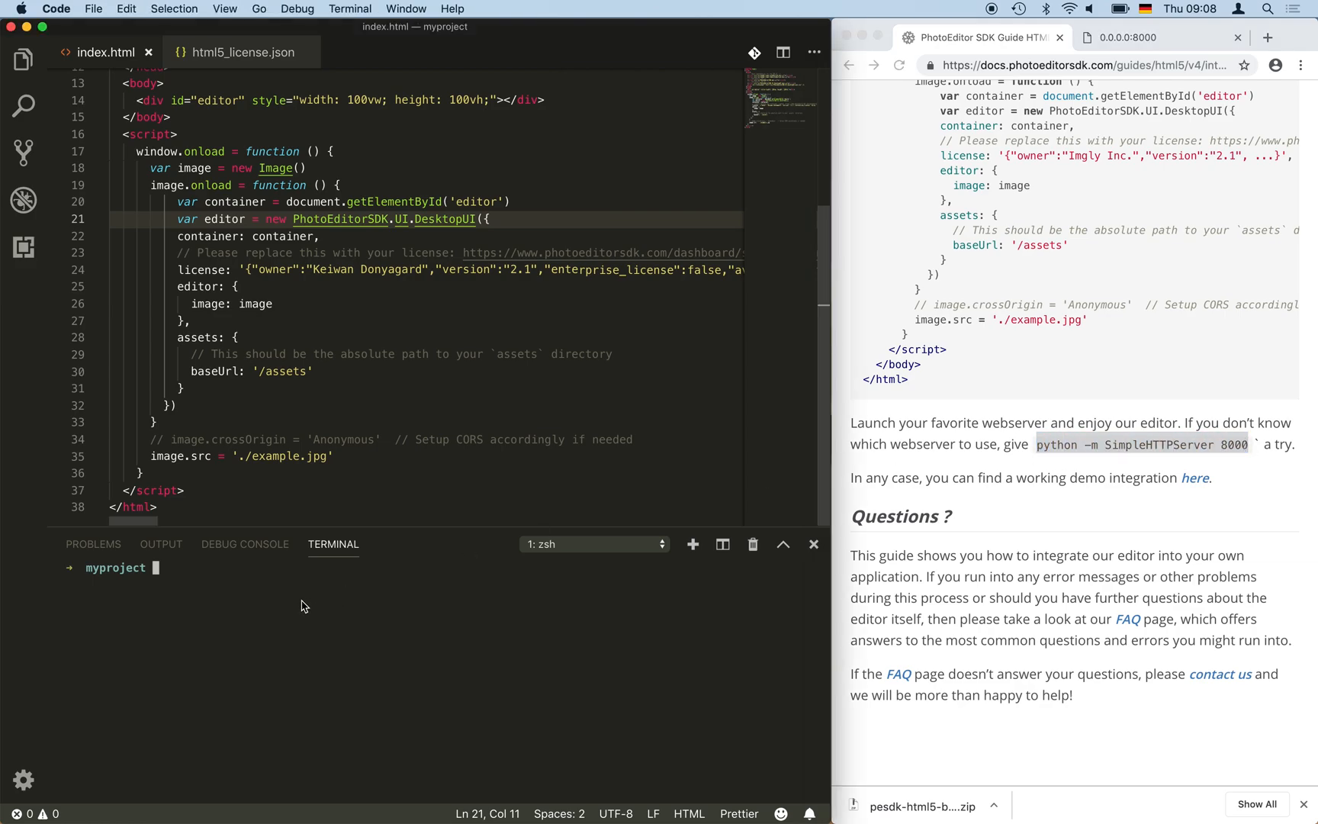
{"action": "type", "text": "python -m SimpleHTTPServer 8000"}
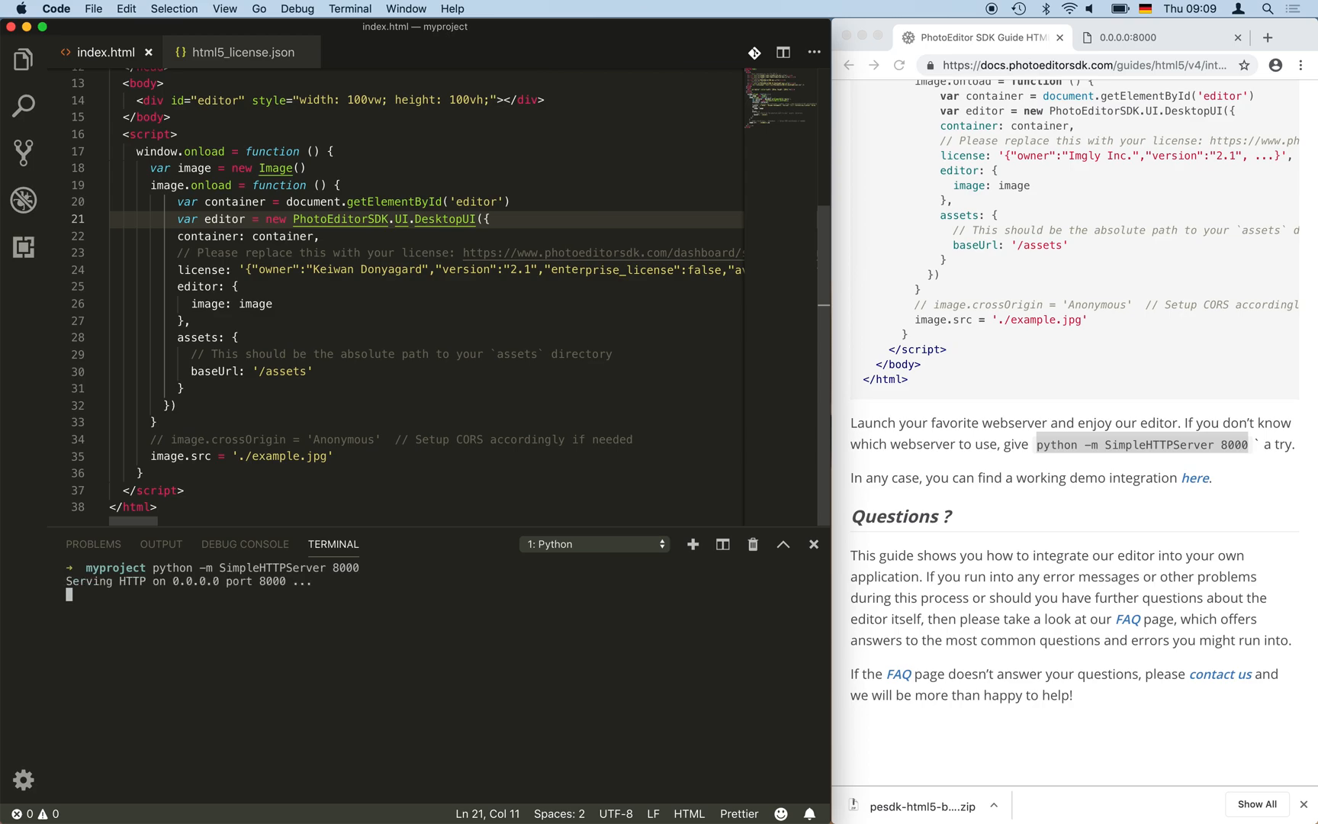
{"action": "mouse_move", "coordinate": [556, 648]}
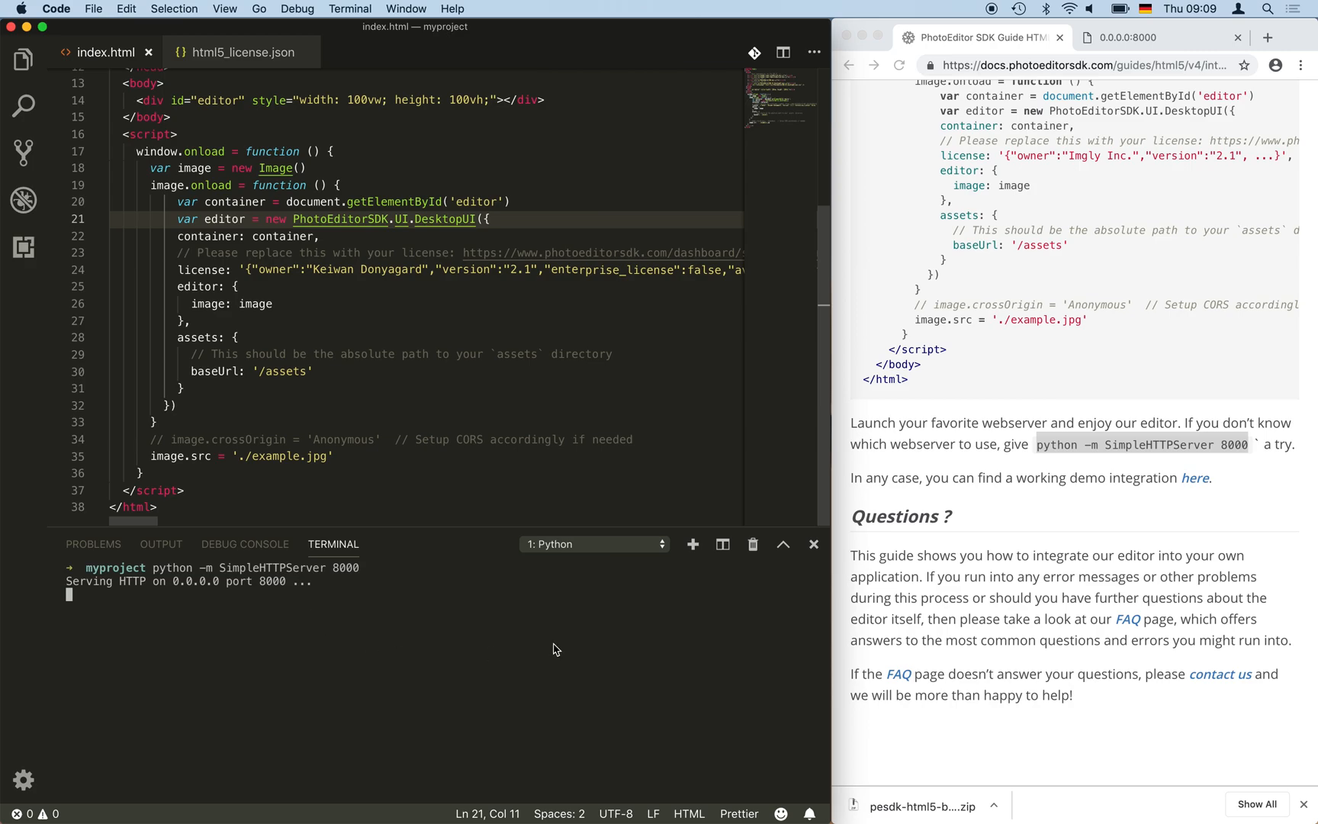